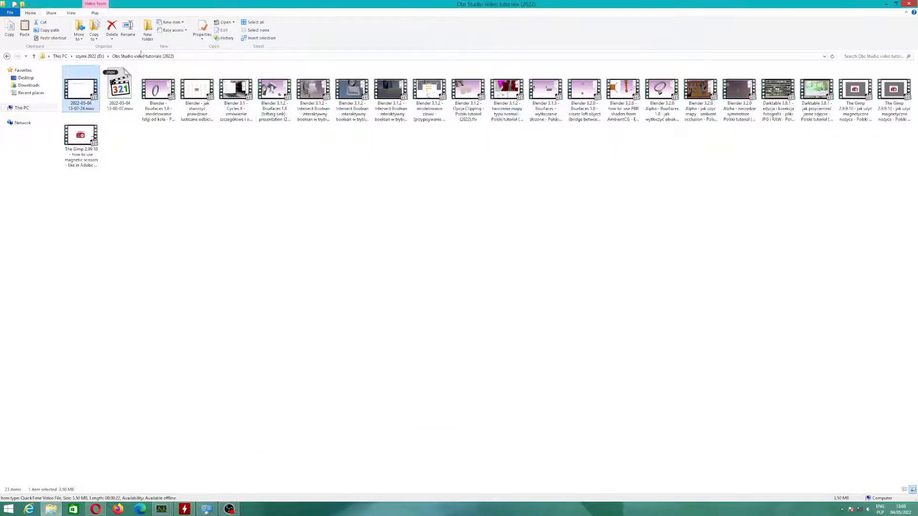
# Step: Go to This PC, check GTX 1070 usage in System Information, then right-click This PC
pyautogui.click(34, 55)
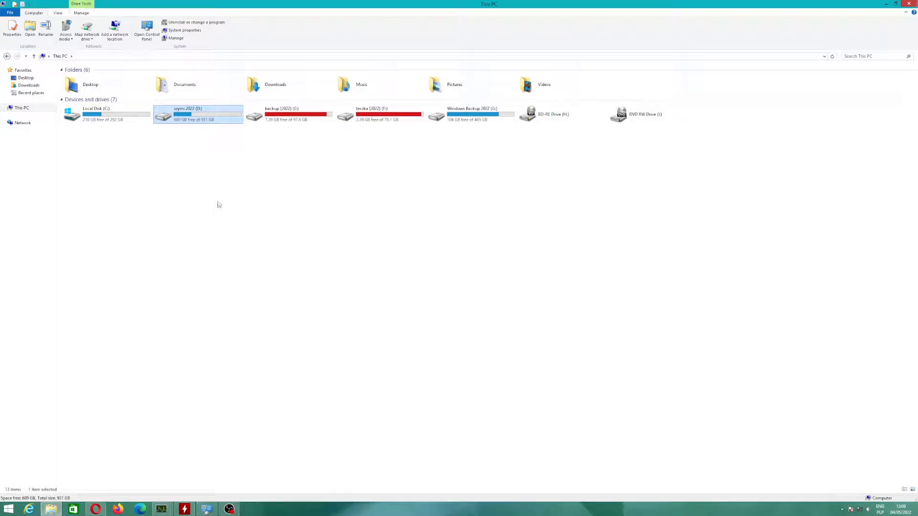
pyautogui.click(8, 508)
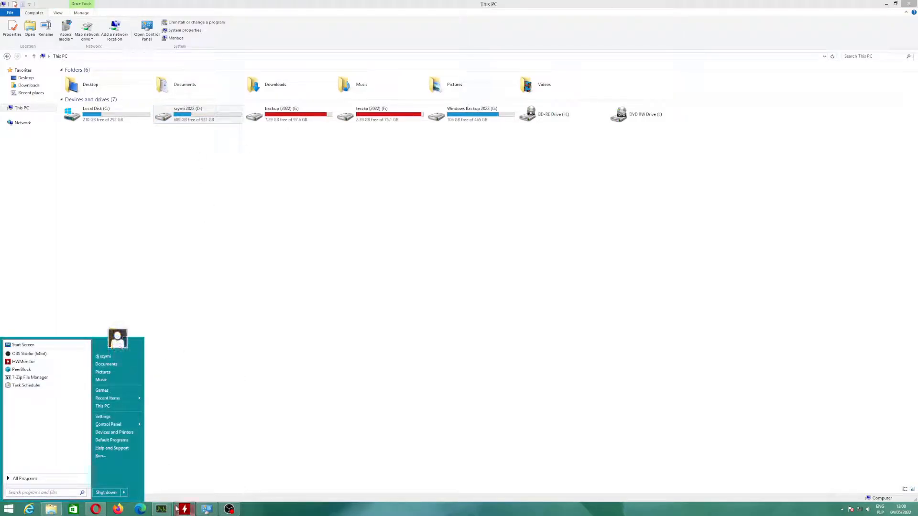
pyautogui.click(23, 362)
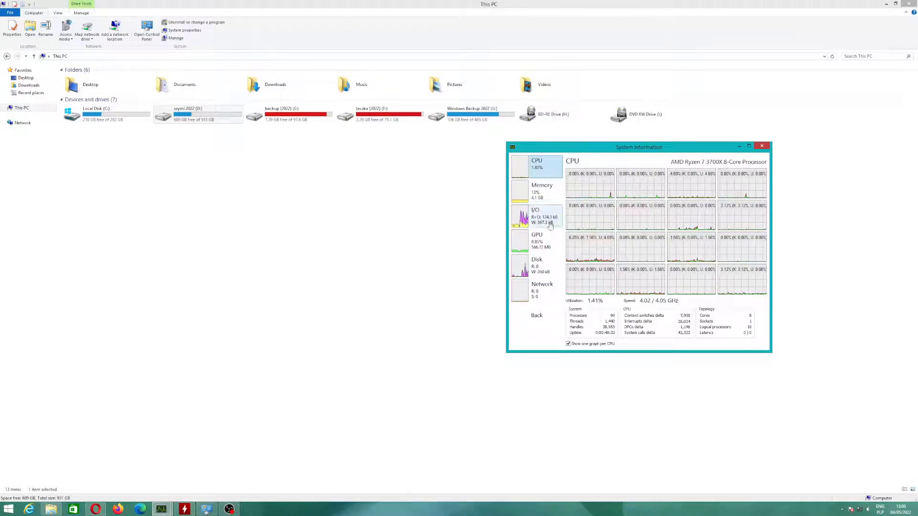
pyautogui.click(536, 240)
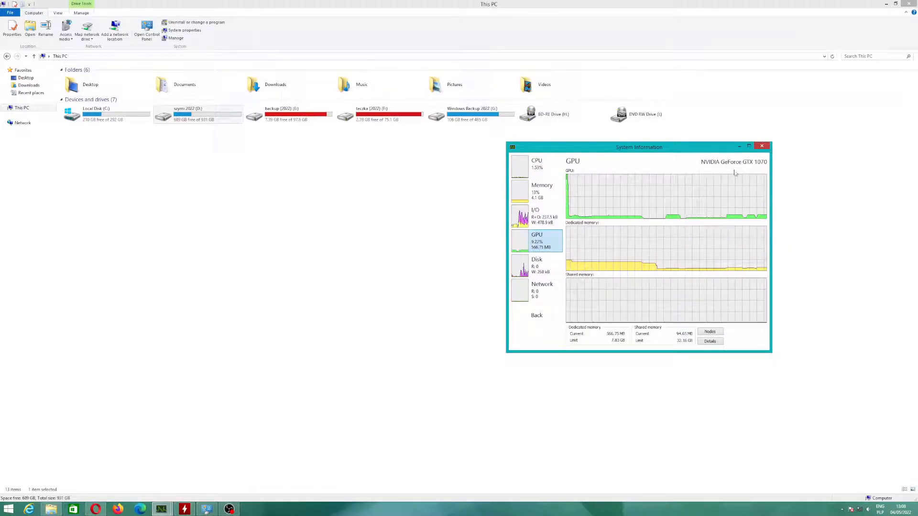
pyautogui.click(762, 146)
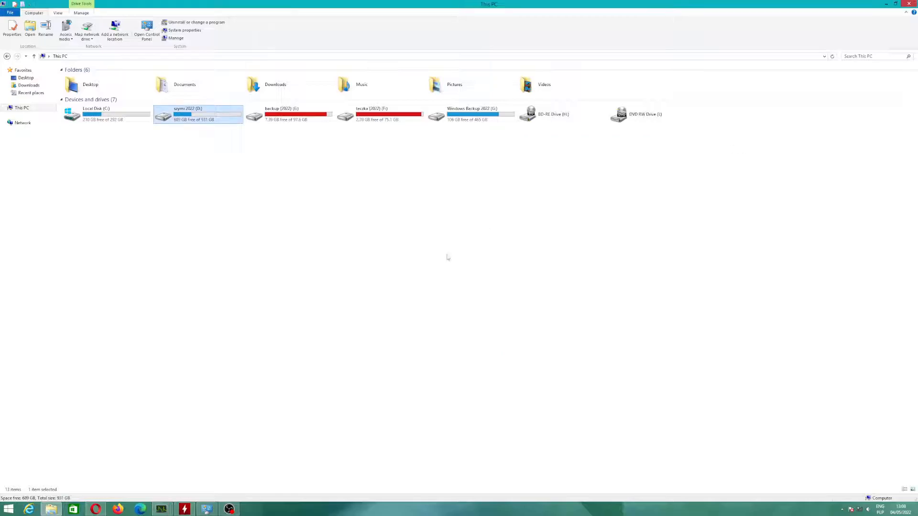
pyautogui.rightClick(102, 406)
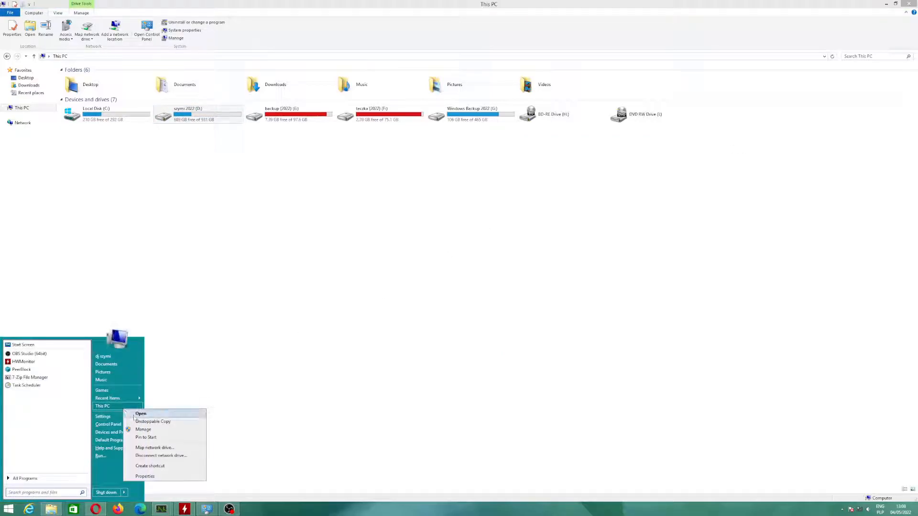
# Step: Open This PC and browse C:\Chipset_Software\Packages\IODriver\PCI\PCI Driver
pyautogui.click(145, 476)
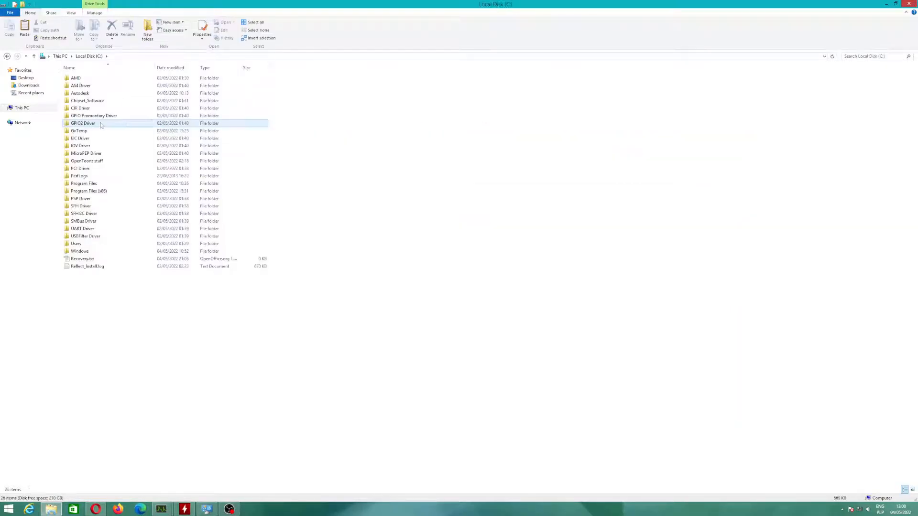
pyautogui.doubleClick(87, 100)
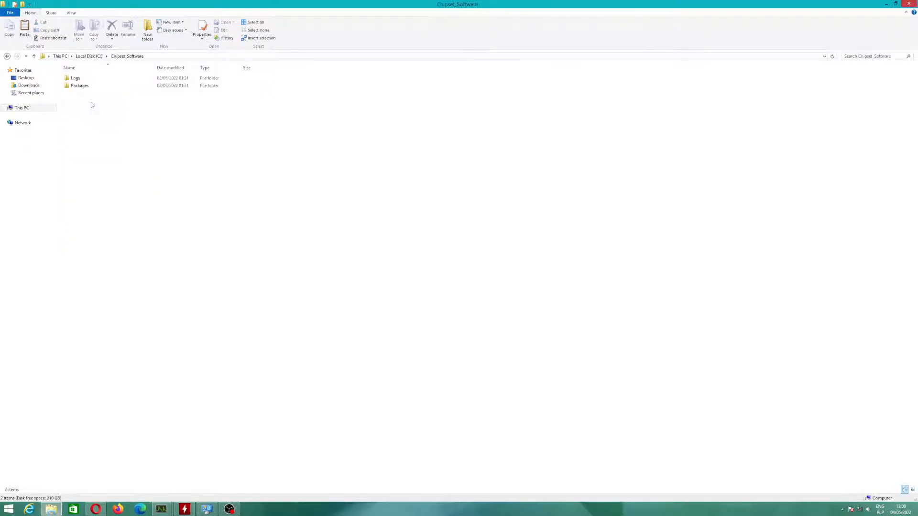
pyautogui.doubleClick(80, 85)
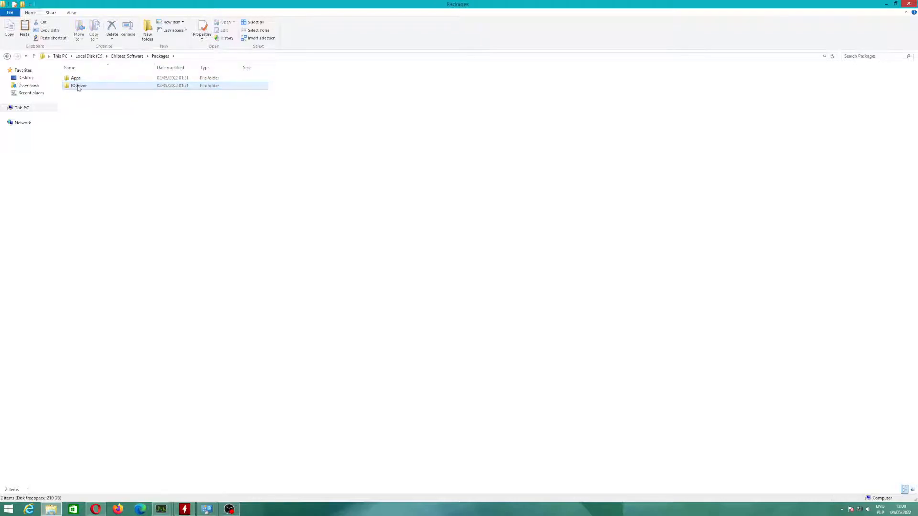
pyautogui.doubleClick(78, 86)
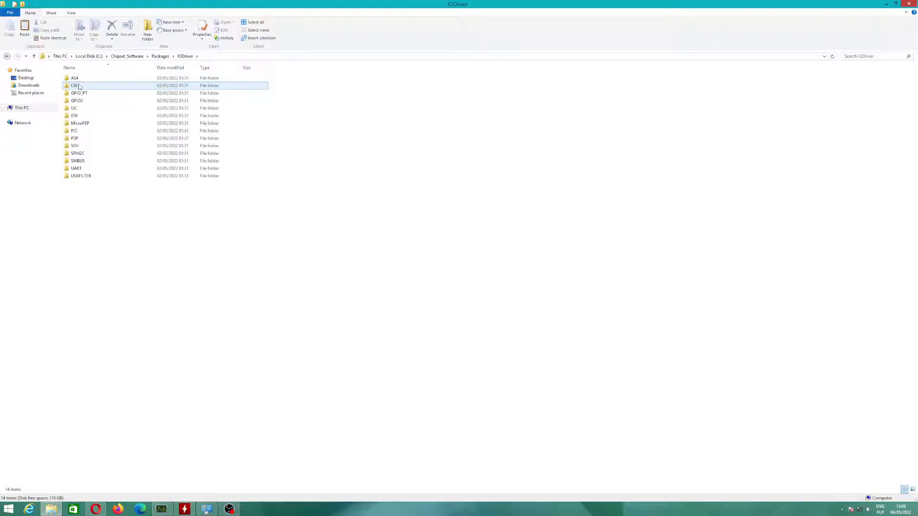
pyautogui.doubleClick(74, 131)
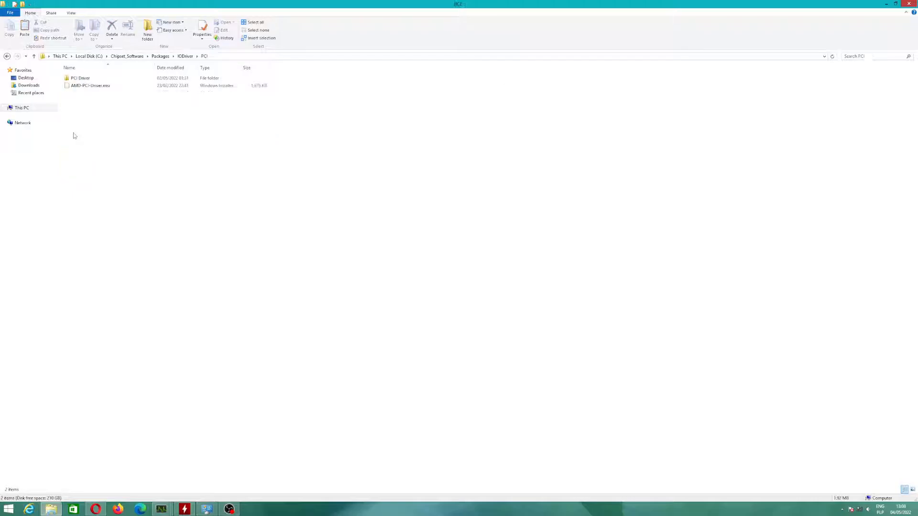
pyautogui.doubleClick(81, 78)
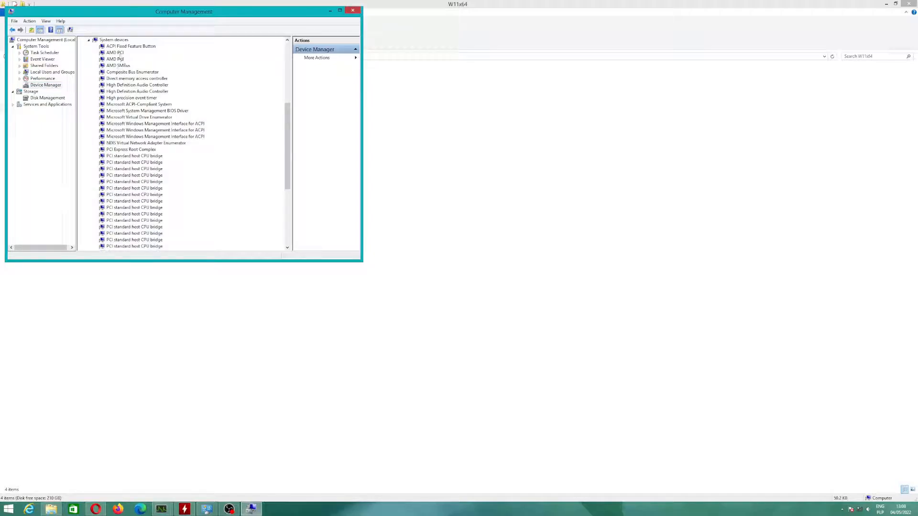
# Step: Inspect the AMD PCI system device, then return Explorer to the root of drive C
pyautogui.doubleClick(115, 53)
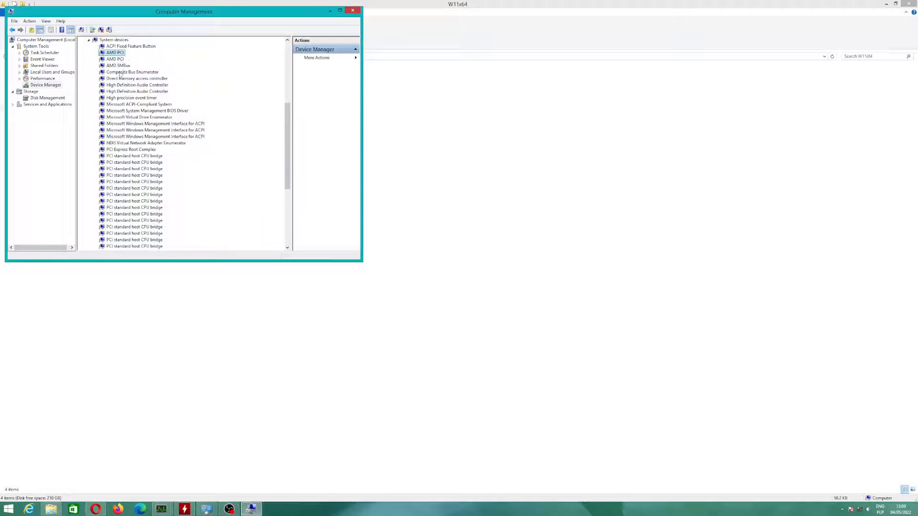
pyautogui.doubleClick(118, 65)
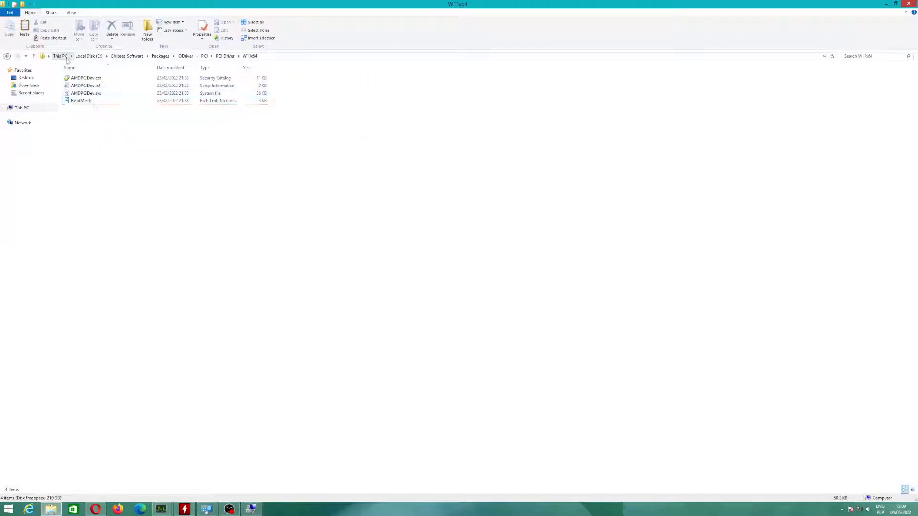
pyautogui.click(88, 55)
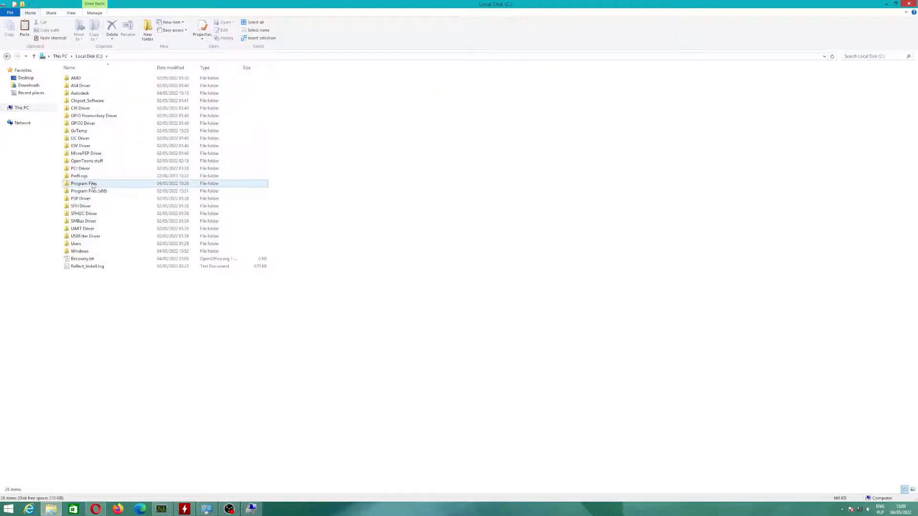
# Step: Browse from C: into Program Files\NVIDIA Corporation\Display
pyautogui.doubleClick(83, 183)
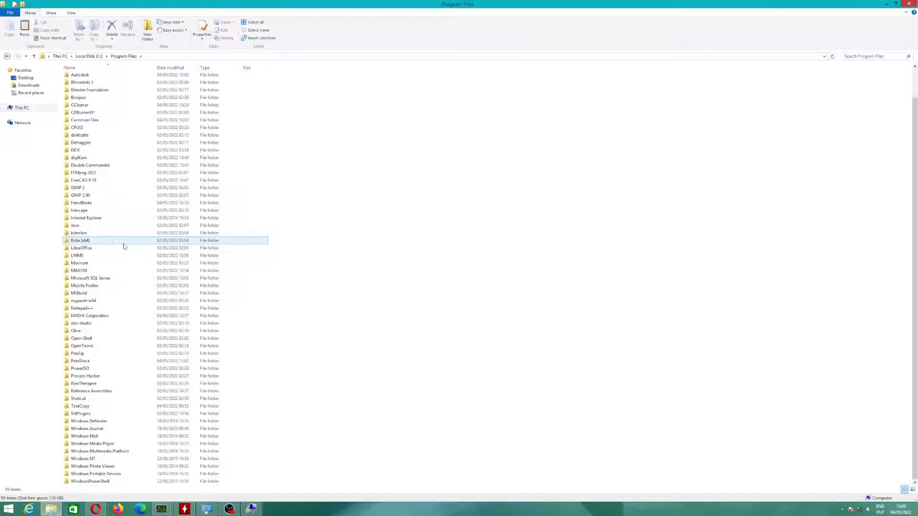
pyautogui.click(89, 315)
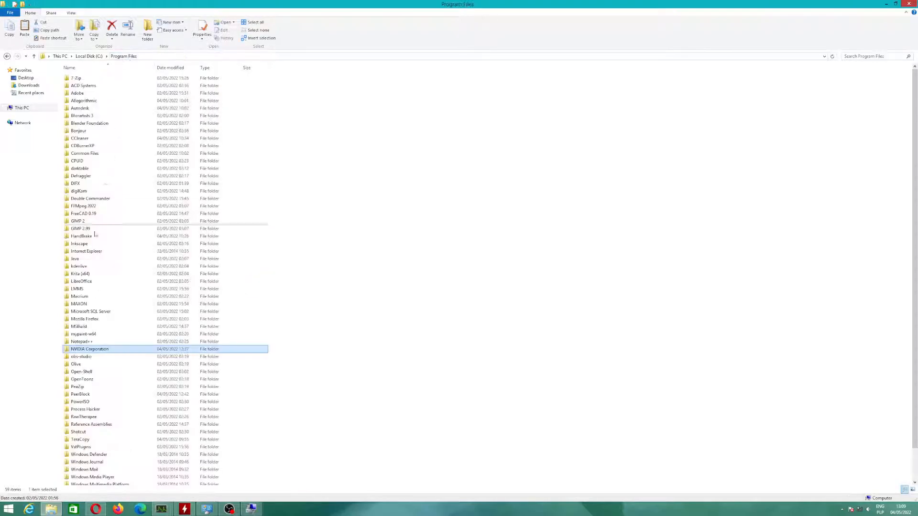
pyautogui.doubleClick(89, 349)
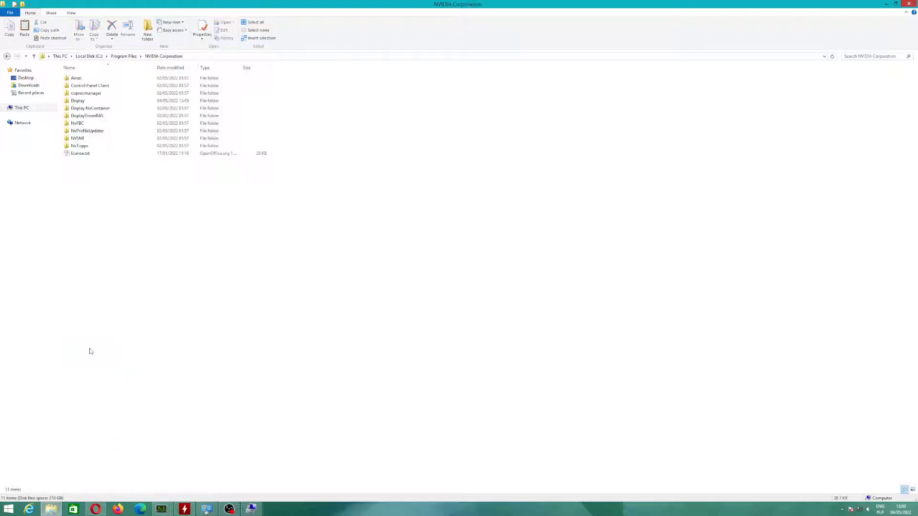
pyautogui.click(78, 100)
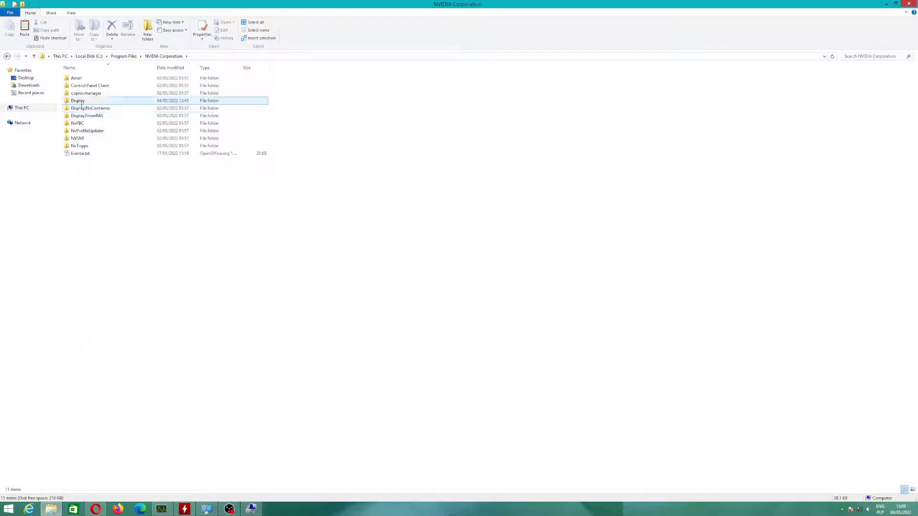
pyautogui.doubleClick(76, 100)
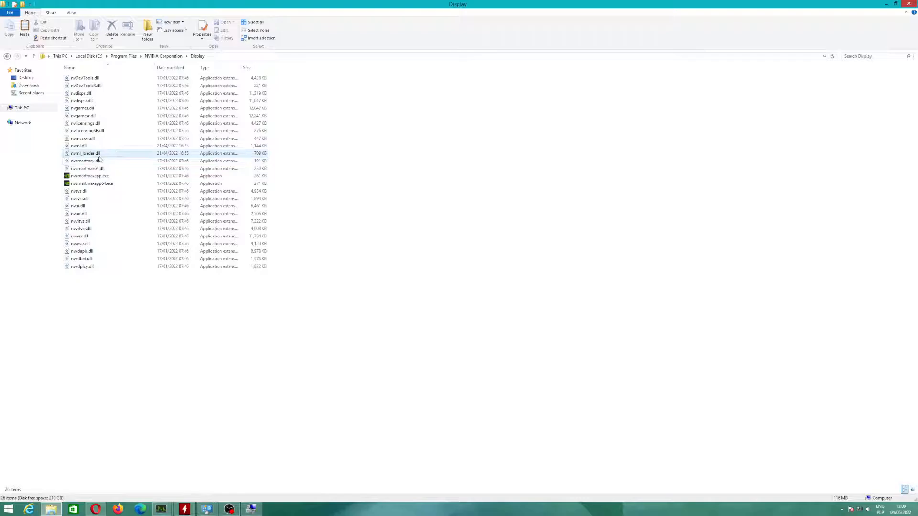
# Step: Select nvml.dll and nvml_loader.dll in the Display folder, then browse Start's installed programs
pyautogui.click(86, 162)
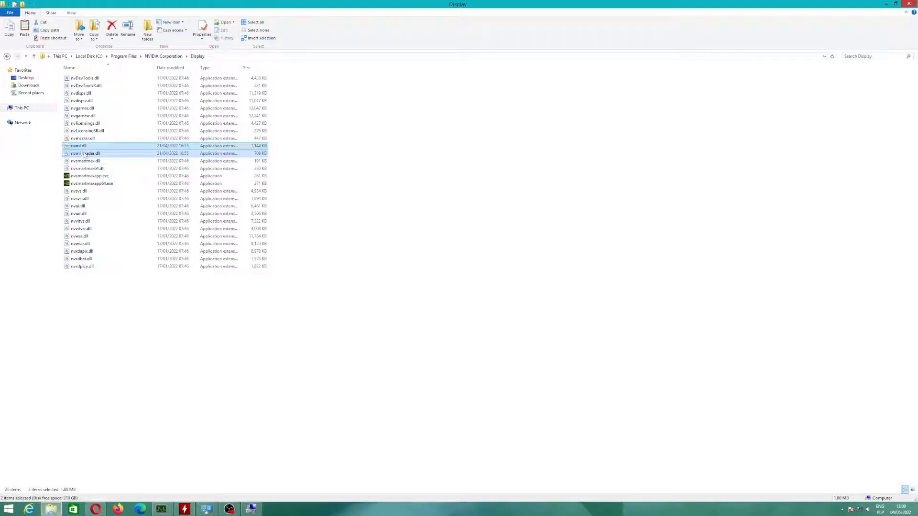
pyautogui.moveTo(85, 154)
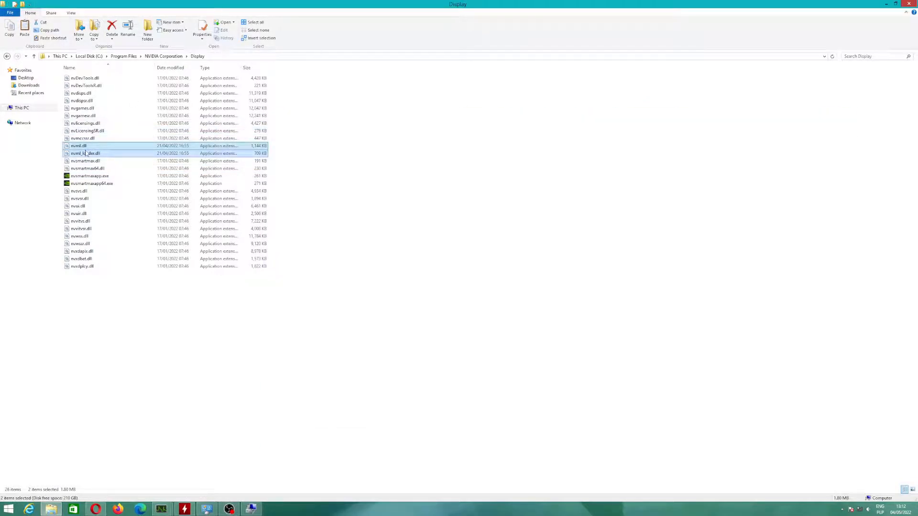
pyautogui.moveTo(86, 153)
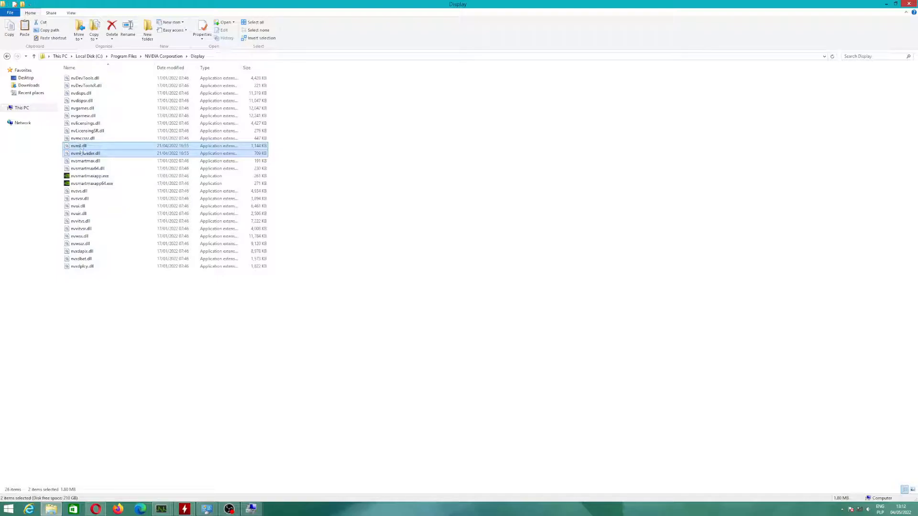
pyautogui.moveTo(82, 154)
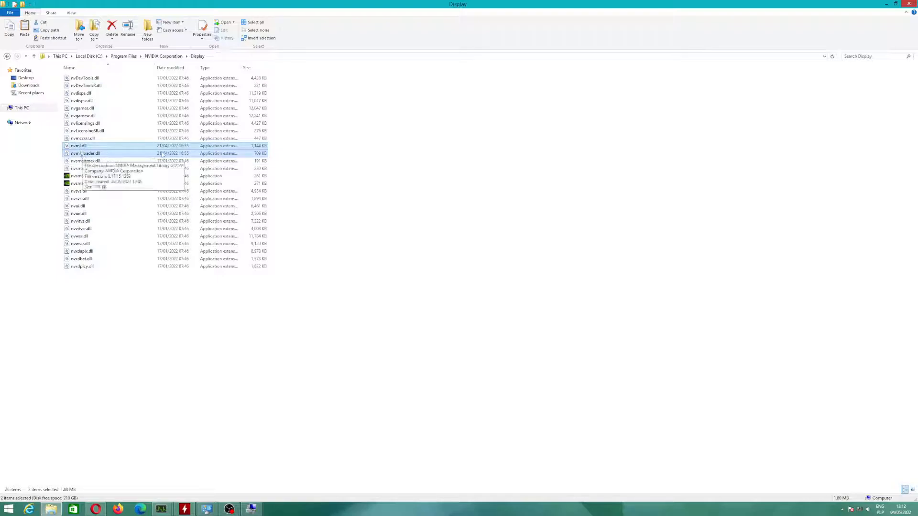
pyautogui.moveTo(163, 62)
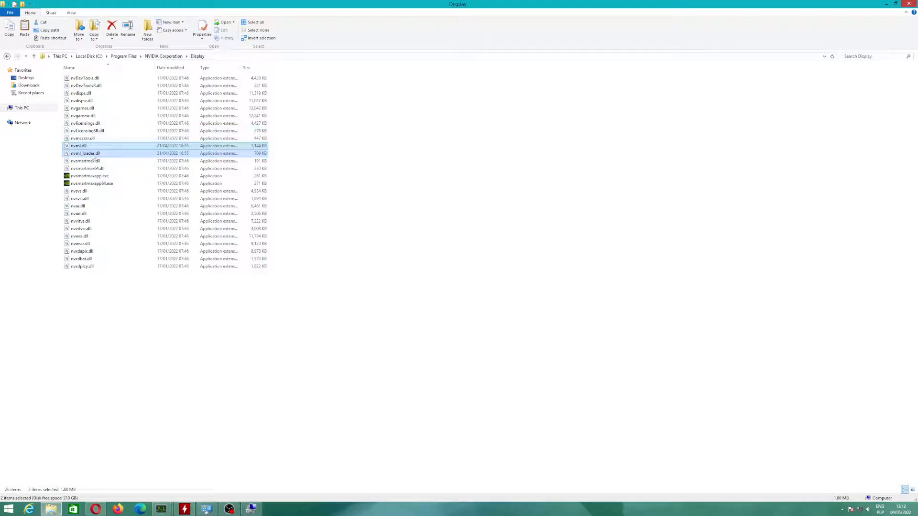
pyautogui.moveTo(84, 154)
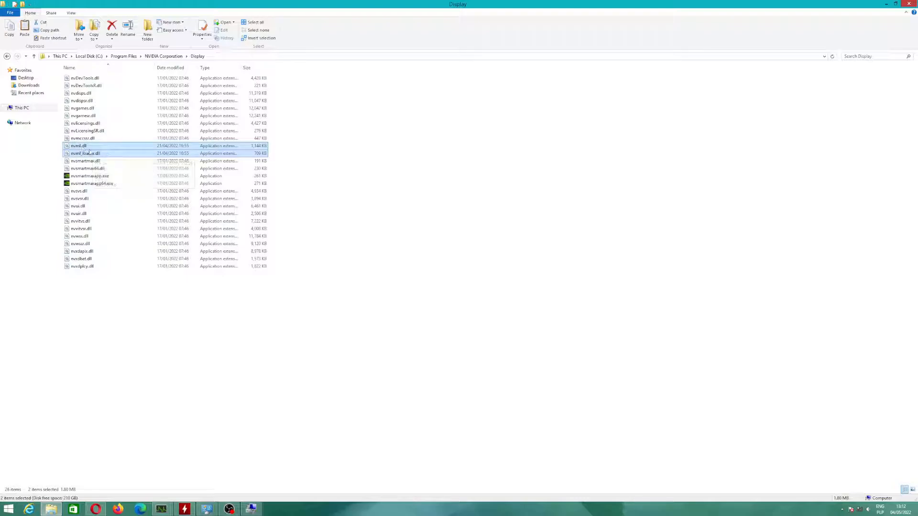
pyautogui.moveTo(82, 153)
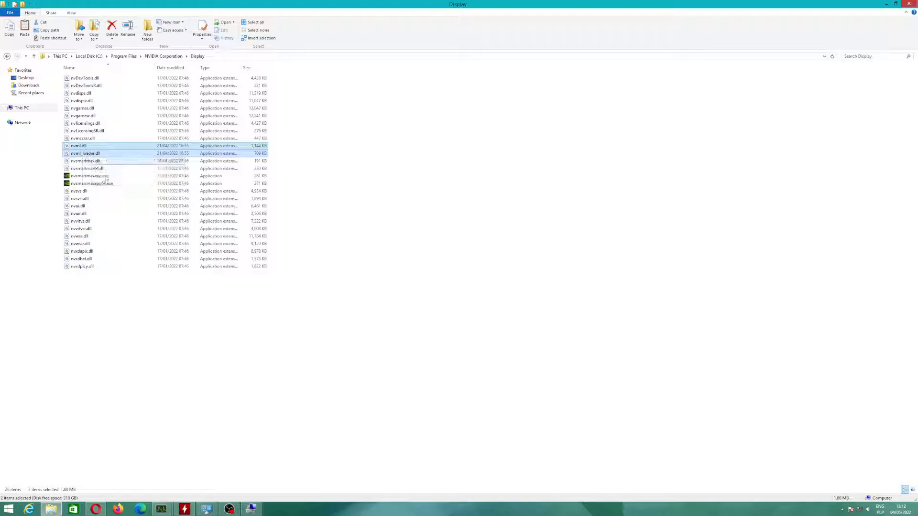
pyautogui.click(8, 508)
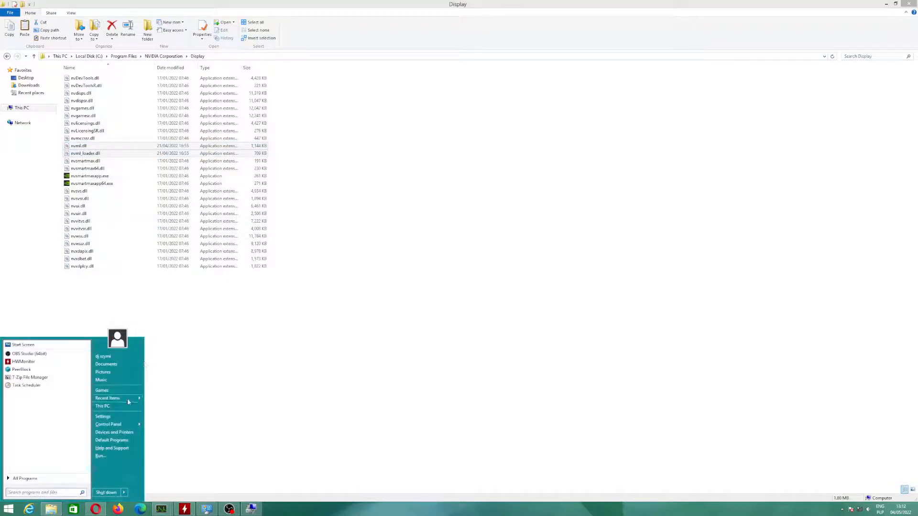
pyautogui.click(25, 477)
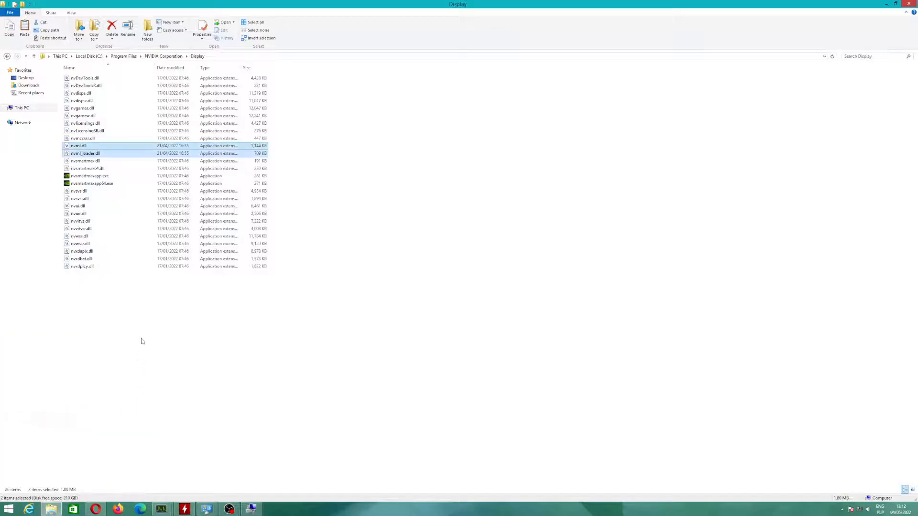
# Step: Launch Autodesk Maya 2023 and let the empty untitled scene load
pyautogui.click(272, 508)
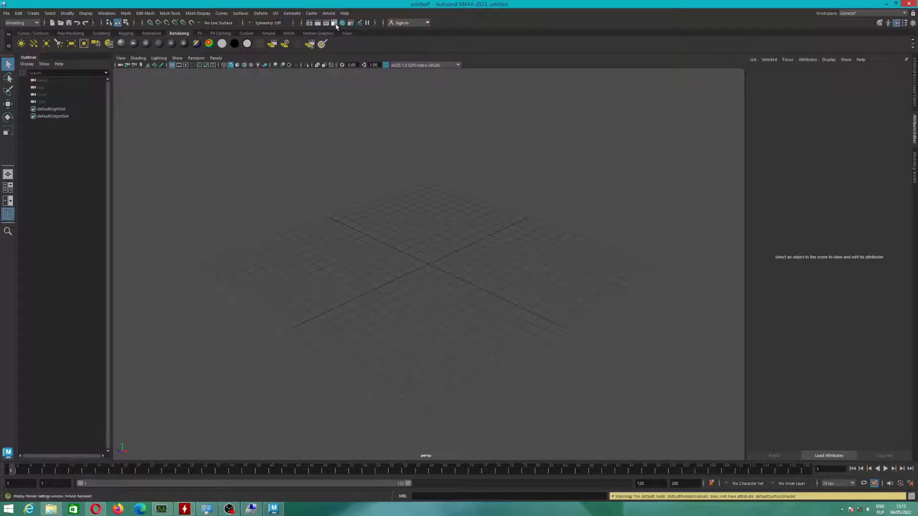
pyautogui.moveTo(333, 23)
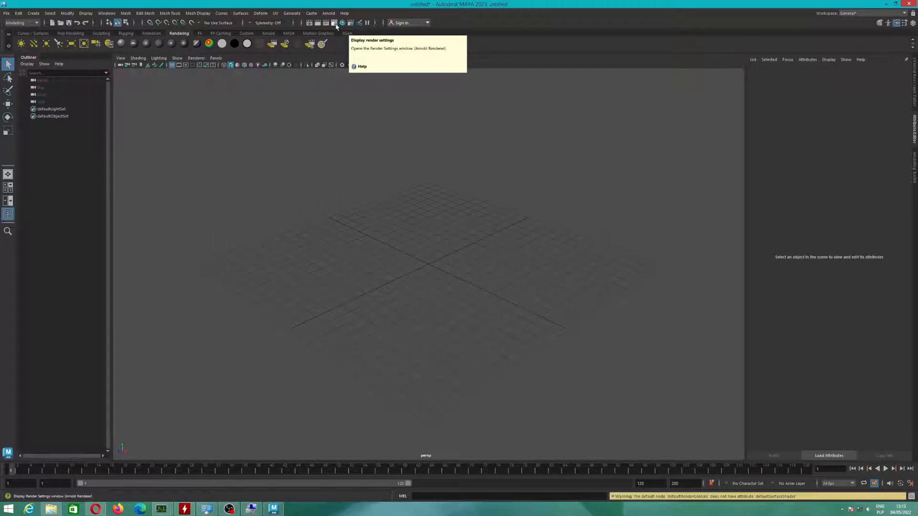
# Step: Set Arnold's Render Device to GPU with manual GeForce GTX 1070 selection in Render Settings
pyautogui.click(334, 23)
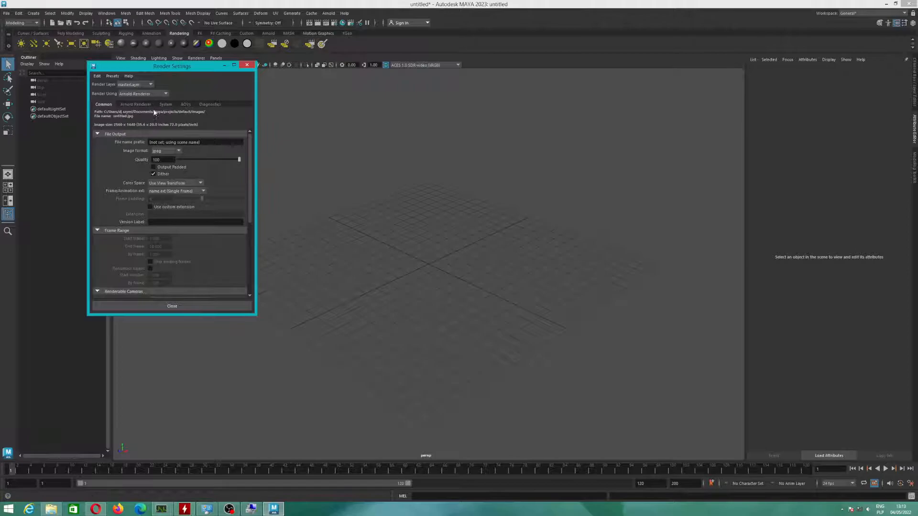
pyautogui.click(164, 104)
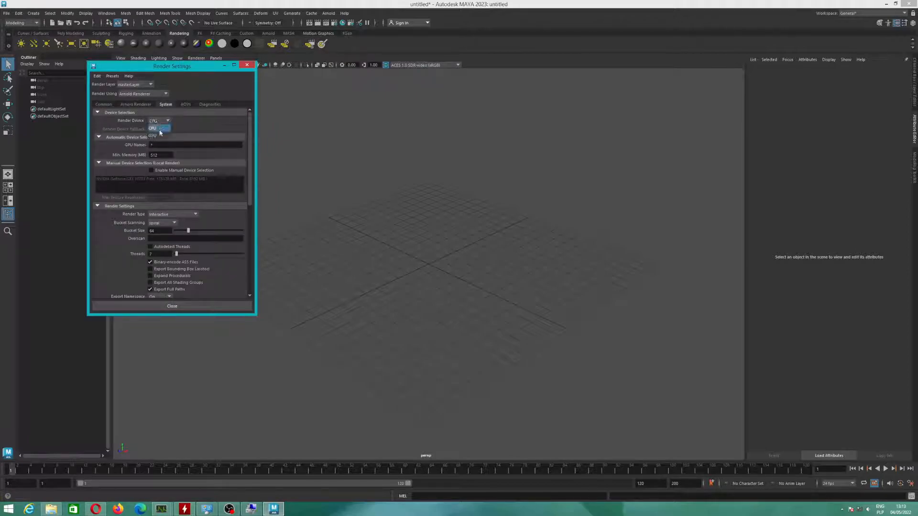
pyautogui.click(153, 134)
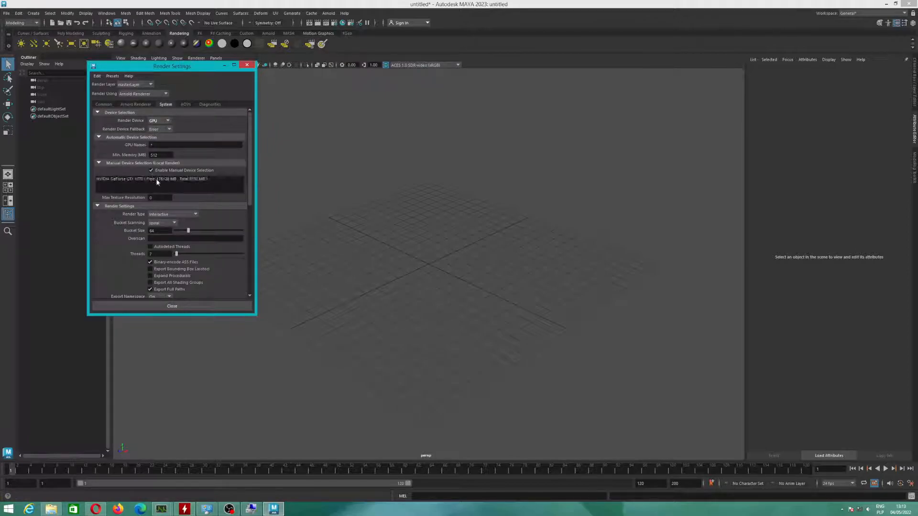
pyautogui.click(169, 178)
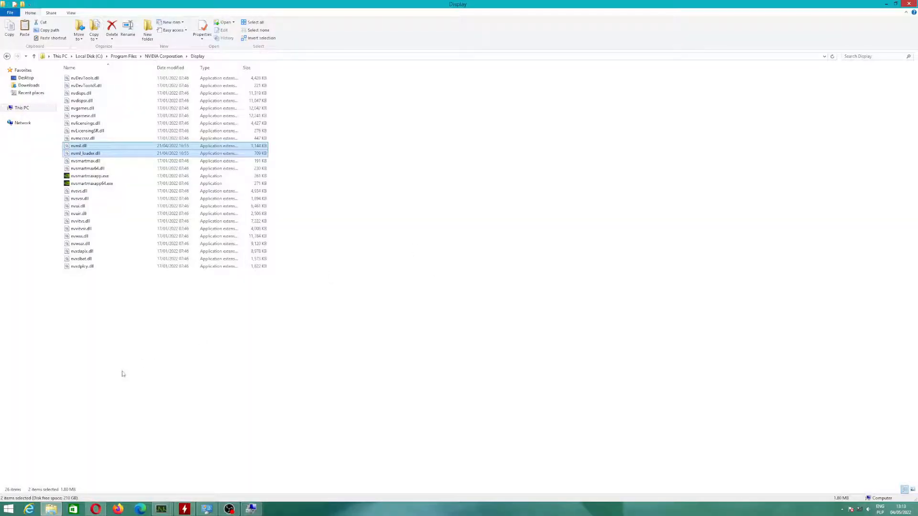
# Step: Launch Autodesk 3ds Max 2023 from Start > All Programs > Autodesk
pyautogui.click(8, 507)
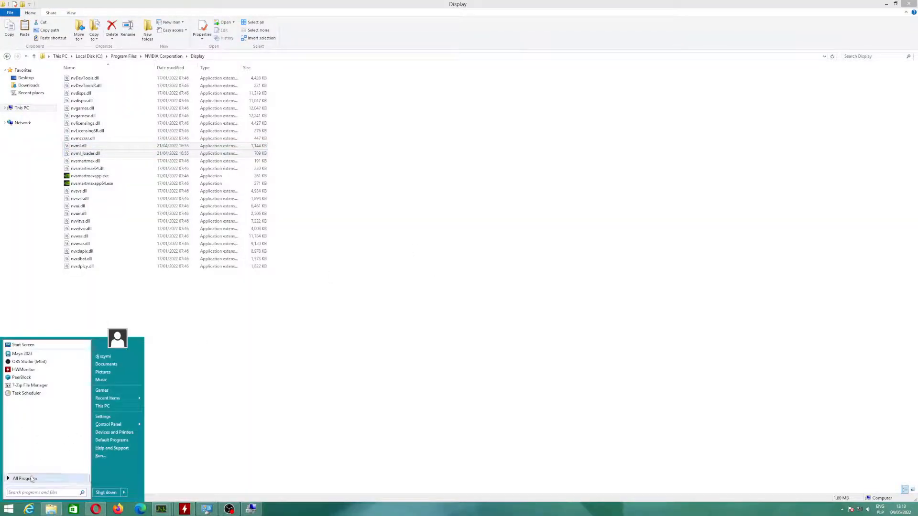
pyautogui.click(24, 478)
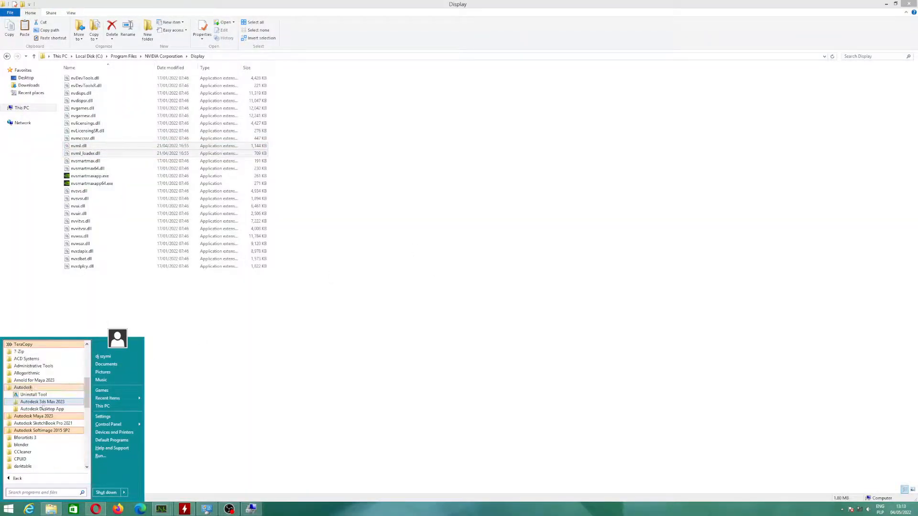
pyautogui.click(42, 402)
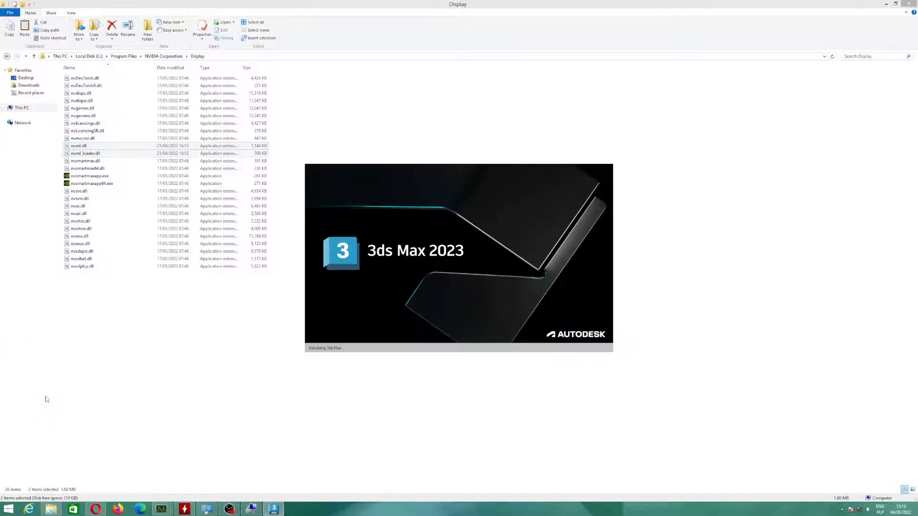
# Step: Review System specs (Windows 8.1 Pro, Ryzen 7 3700X, 32 GB RAM), then close the window
pyautogui.click(8, 508)
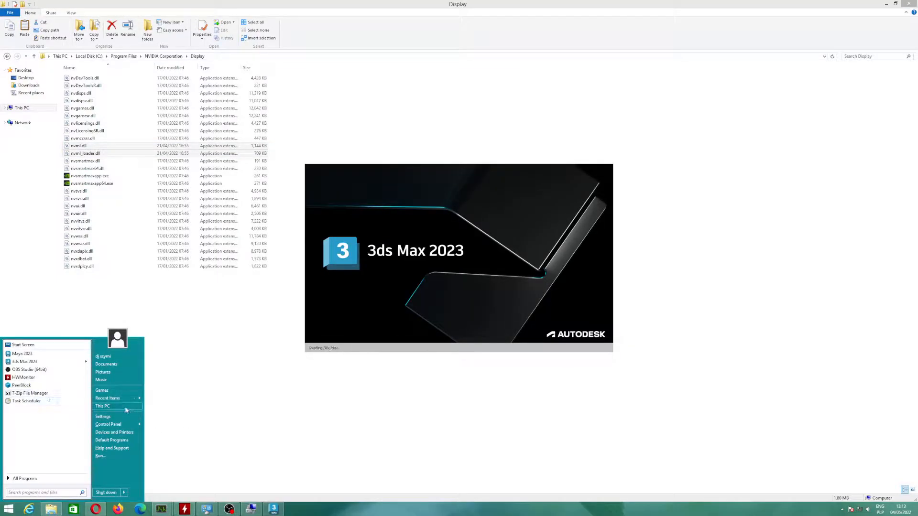
pyautogui.moveTo(102, 407)
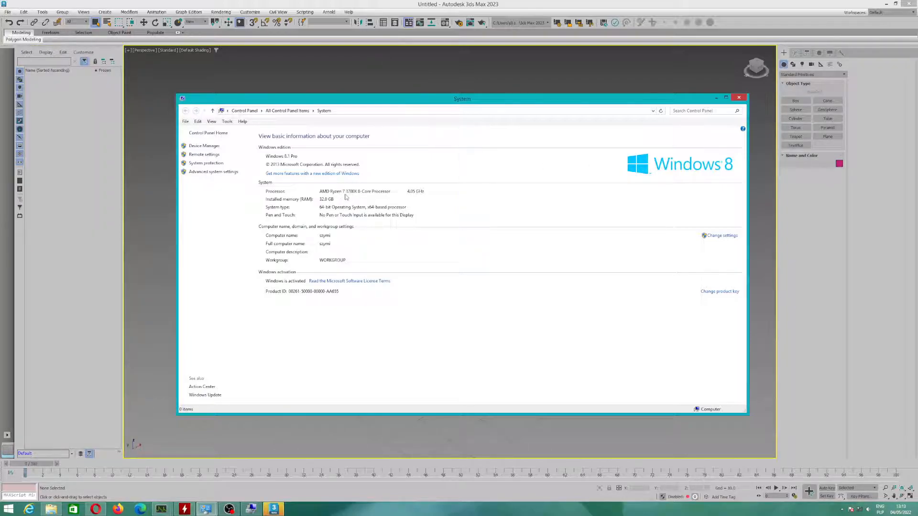
pyautogui.moveTo(702, 142)
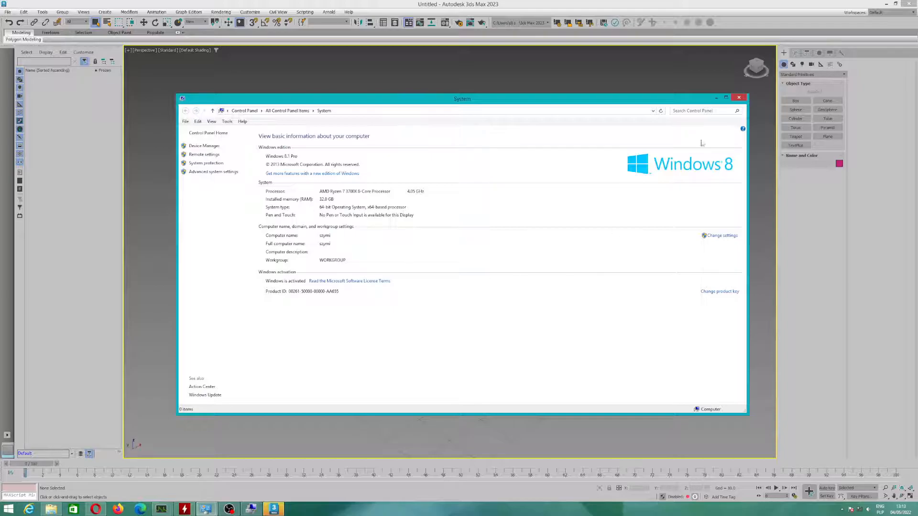
pyautogui.moveTo(320, 237)
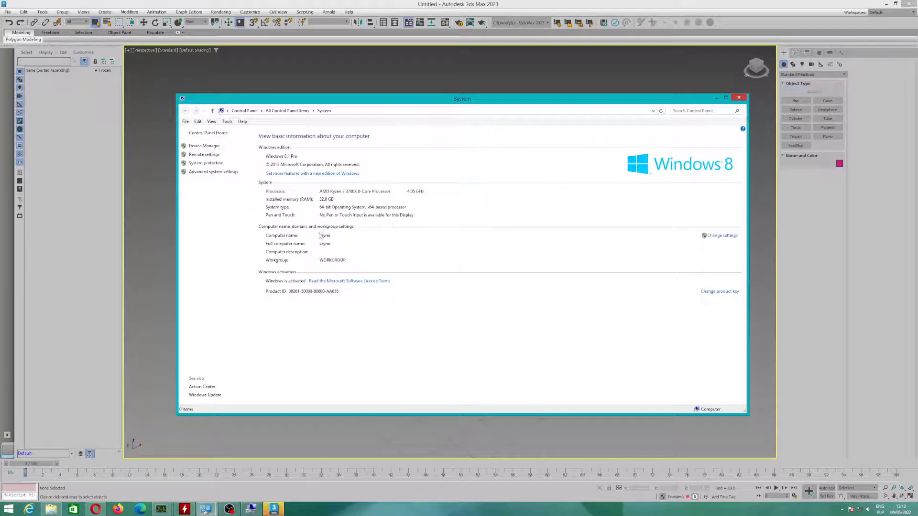
pyautogui.moveTo(329, 221)
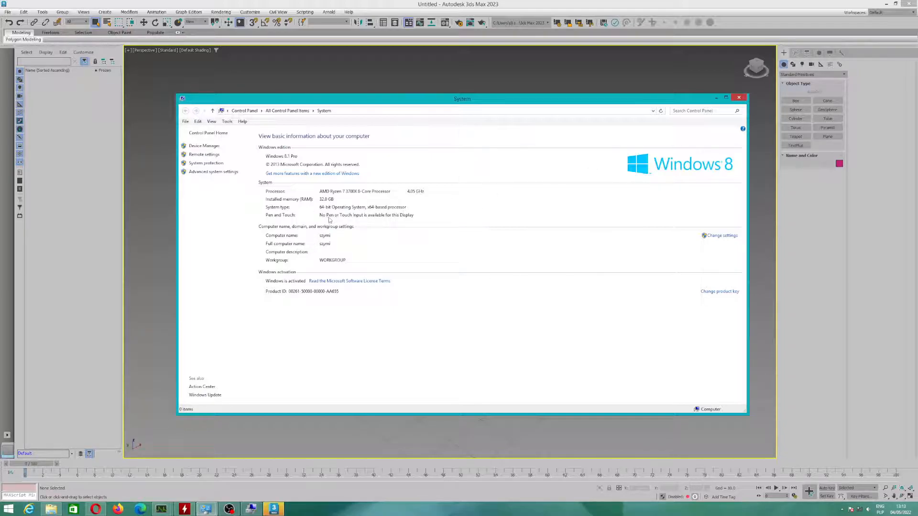
pyautogui.click(738, 97)
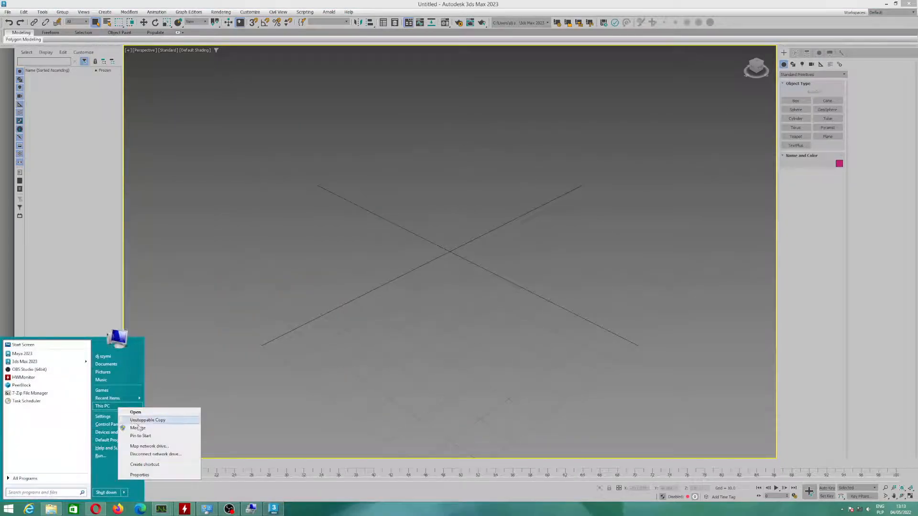
# Step: Confirm under Display adapters that the GeForce GTX 1070 works properly, then dismiss its properties
pyautogui.click(204, 212)
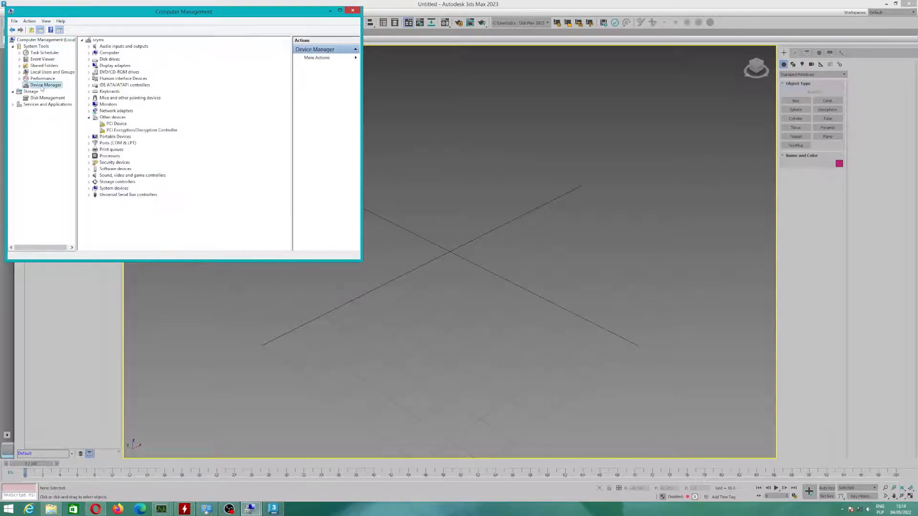
pyautogui.click(88, 66)
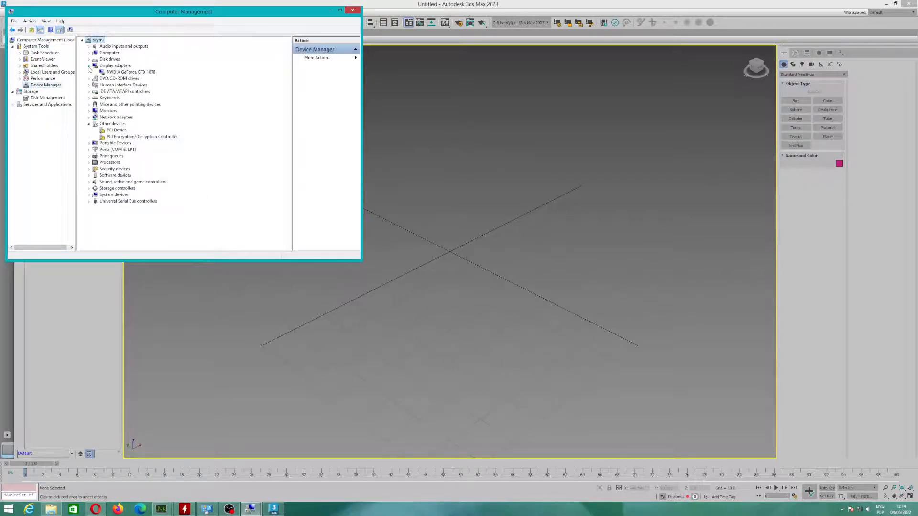
pyautogui.doubleClick(130, 72)
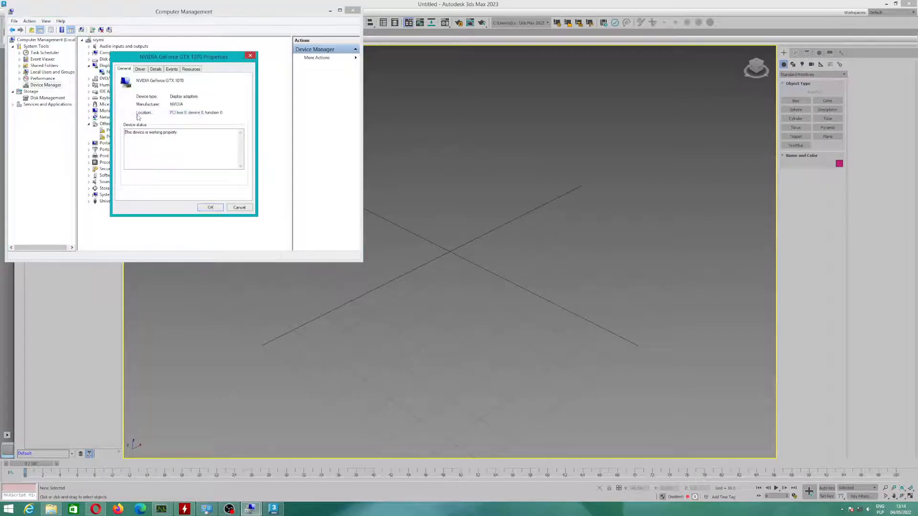
pyautogui.click(140, 69)
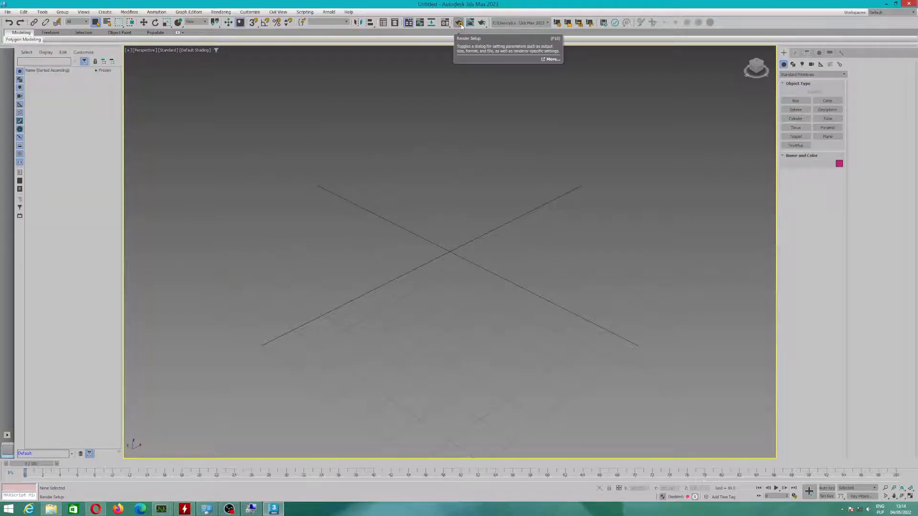
# Step: Open arnold sun.max from the 3ds max 2023 projects folder, discarding the untitled scene
pyautogui.click(461, 23)
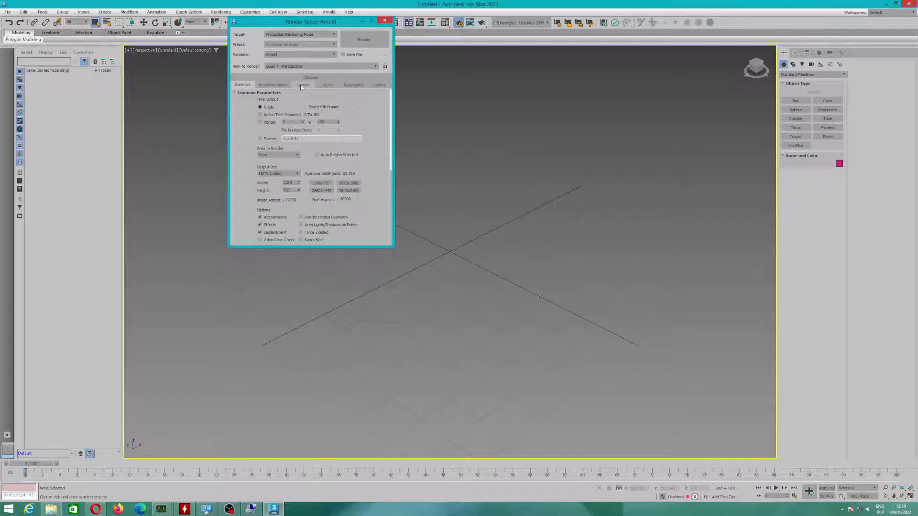
pyautogui.click(384, 20)
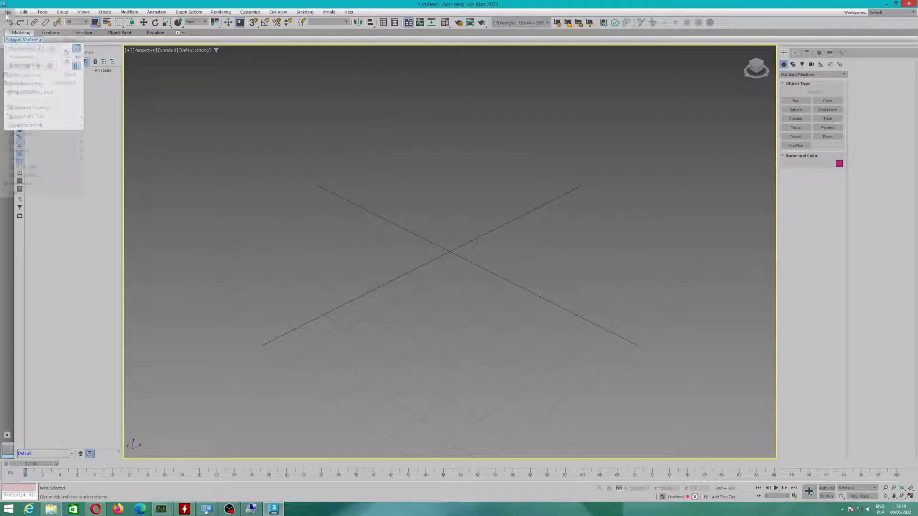
pyautogui.click(8, 12)
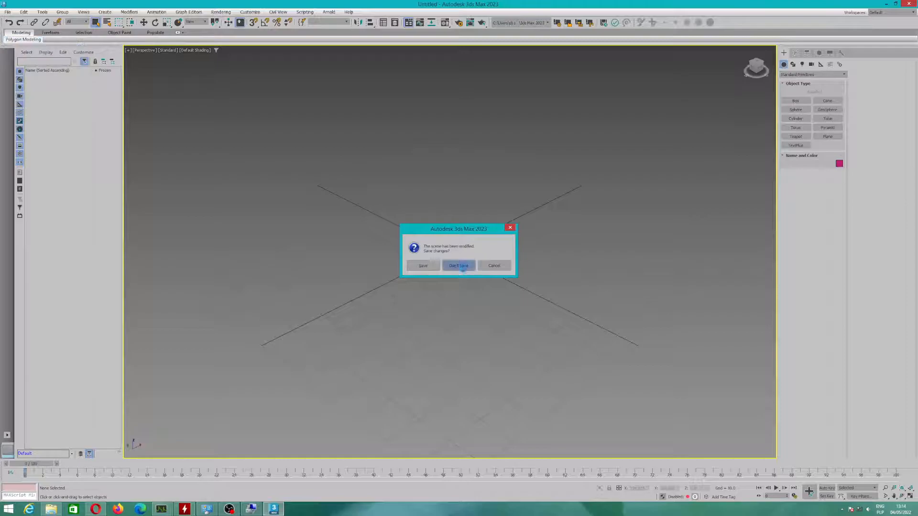
pyautogui.click(458, 265)
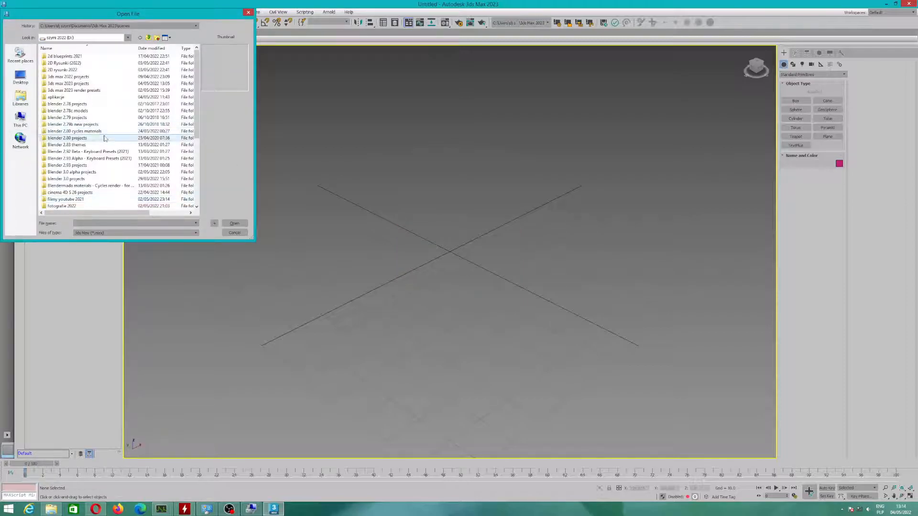
pyautogui.scroll(-3)
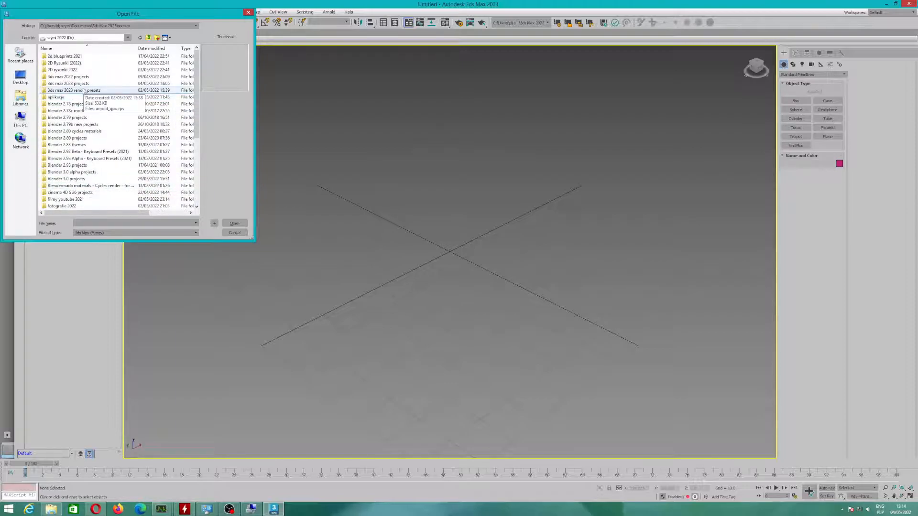
pyautogui.doubleClick(68, 83)
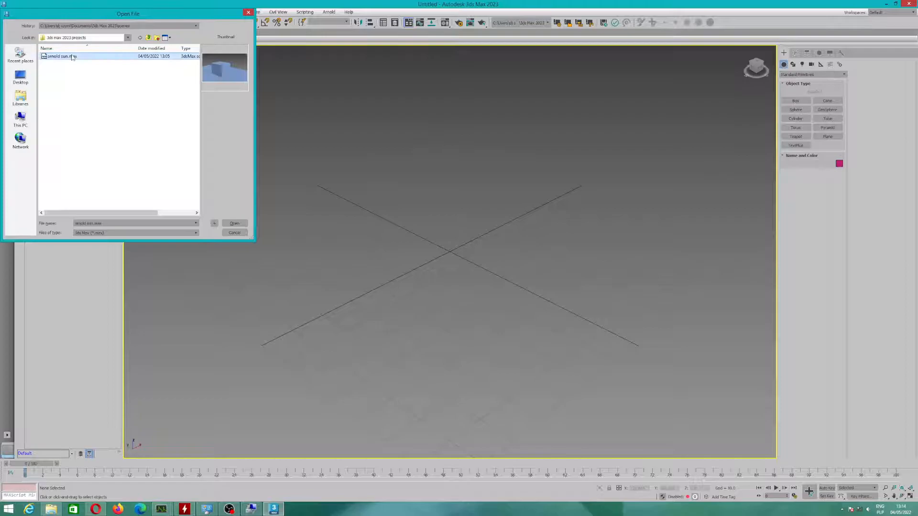
pyautogui.click(234, 223)
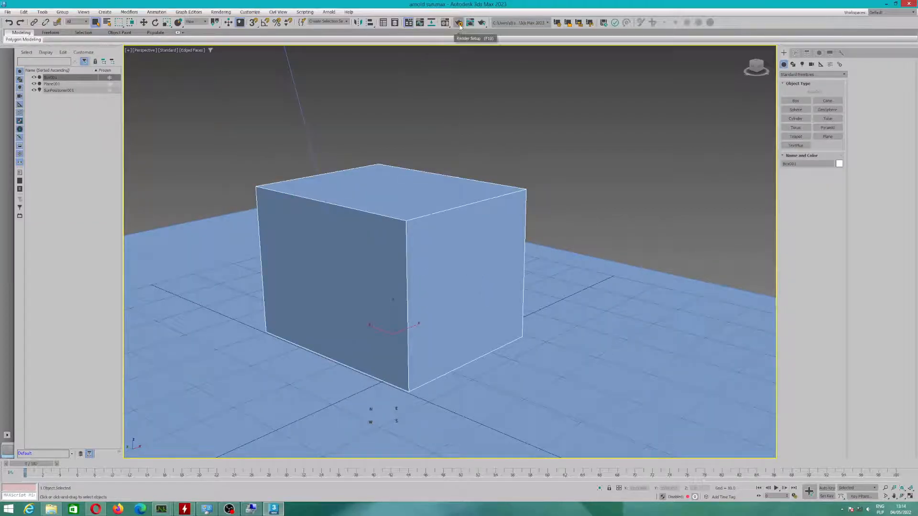
# Step: In Render Setup, confirm GPU device (GTX 1070) and inspect the Denoiser imager entry
pyautogui.click(459, 22)
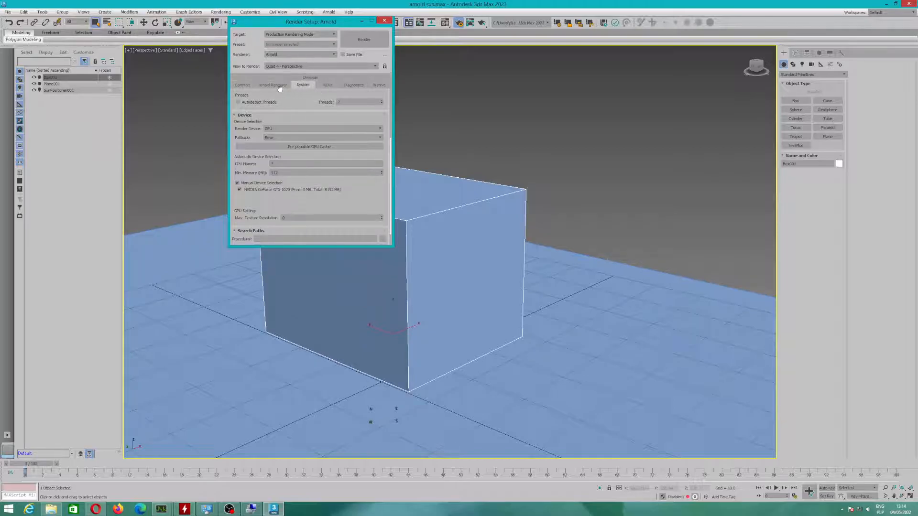
pyautogui.click(272, 85)
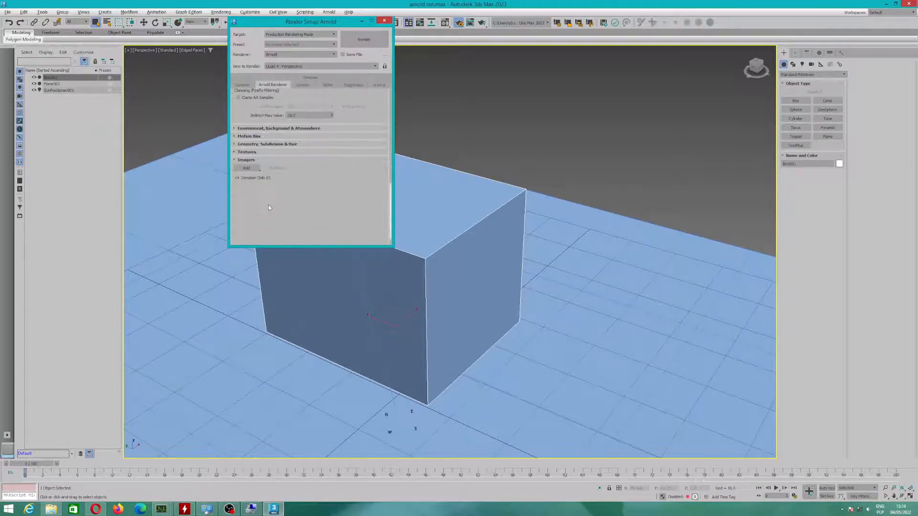
pyautogui.click(255, 178)
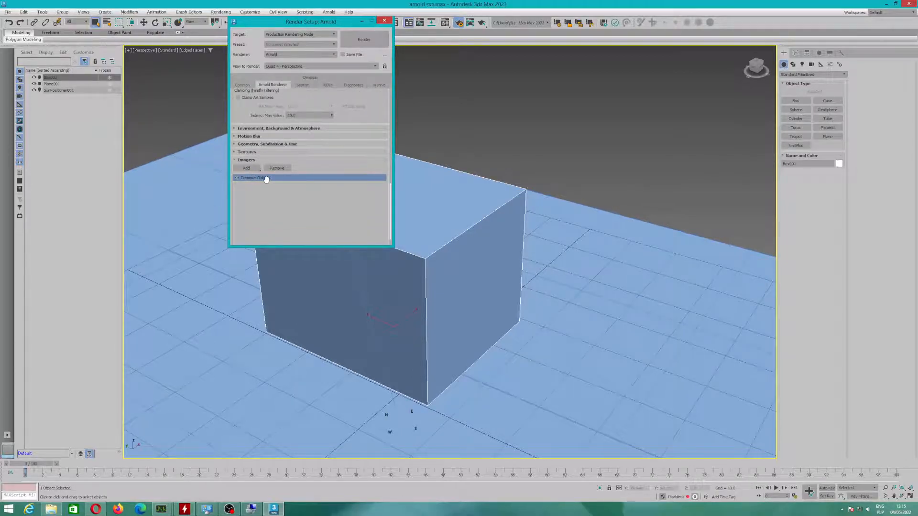
pyautogui.rightClick(252, 178)
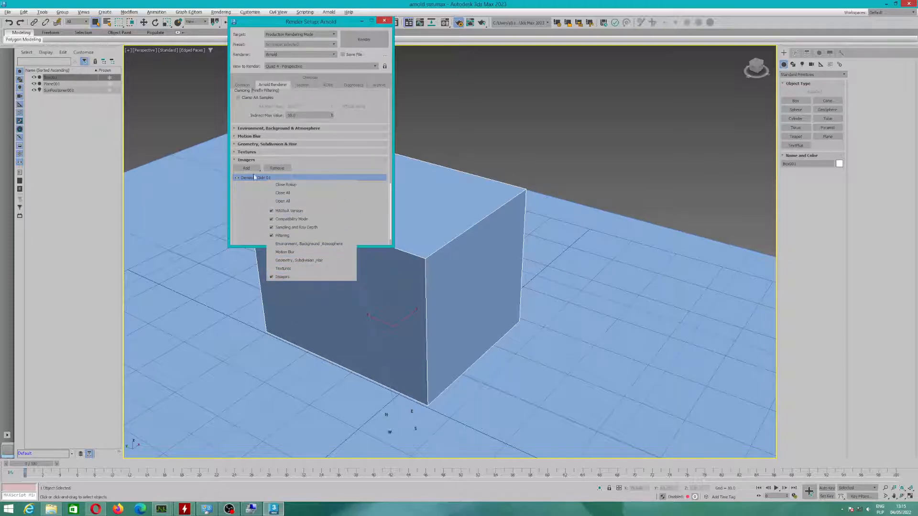
pyautogui.click(220, 11)
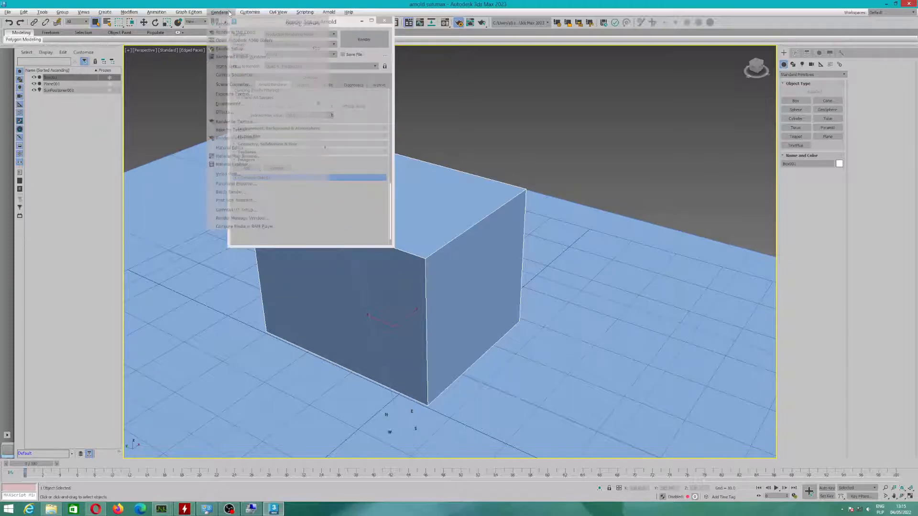
# Step: Open Arnold RenderView, browse its display and pixel information panels, then close it
pyautogui.click(328, 12)
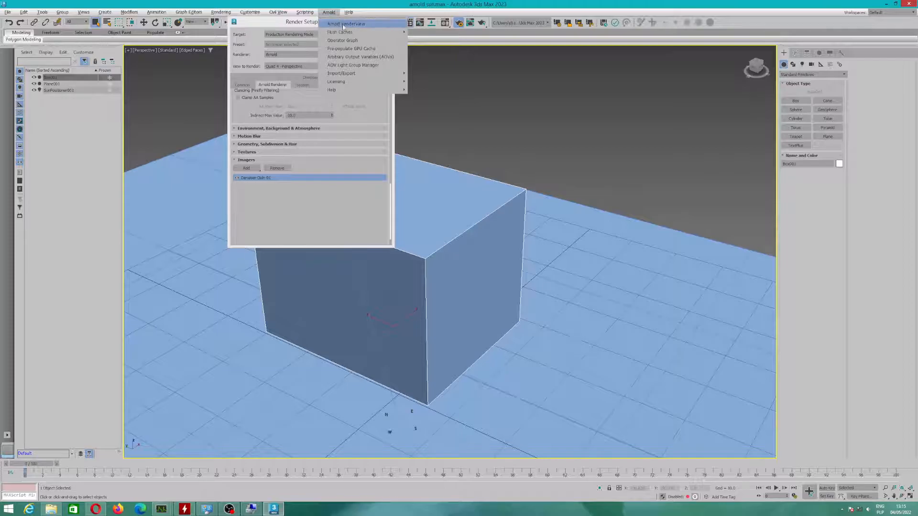
pyautogui.click(345, 23)
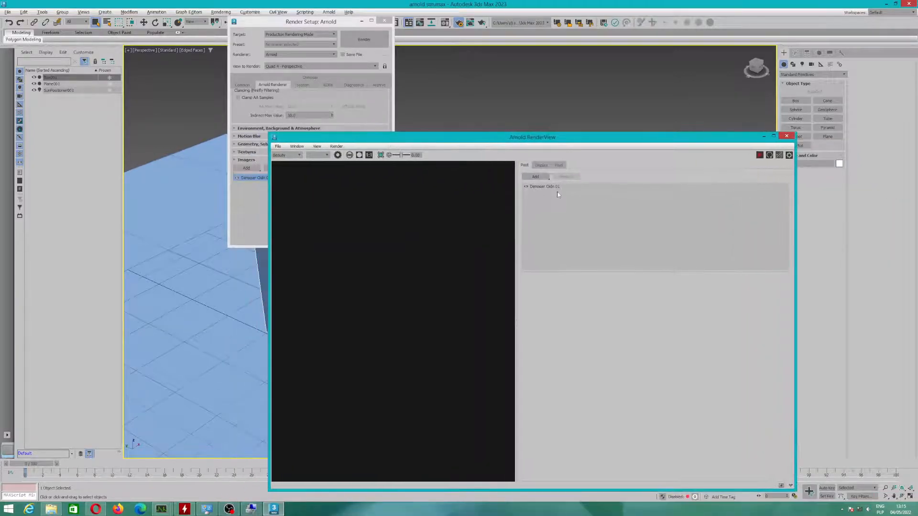
pyautogui.click(543, 186)
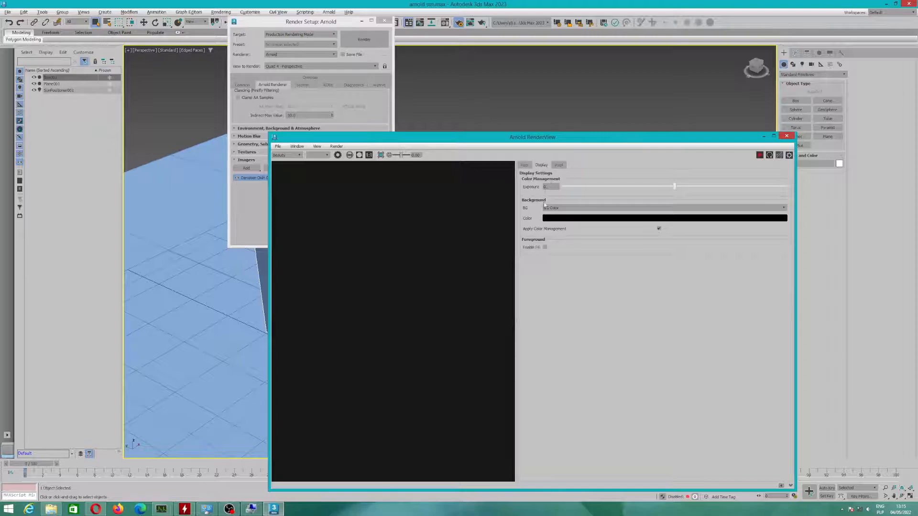
pyautogui.click(558, 165)
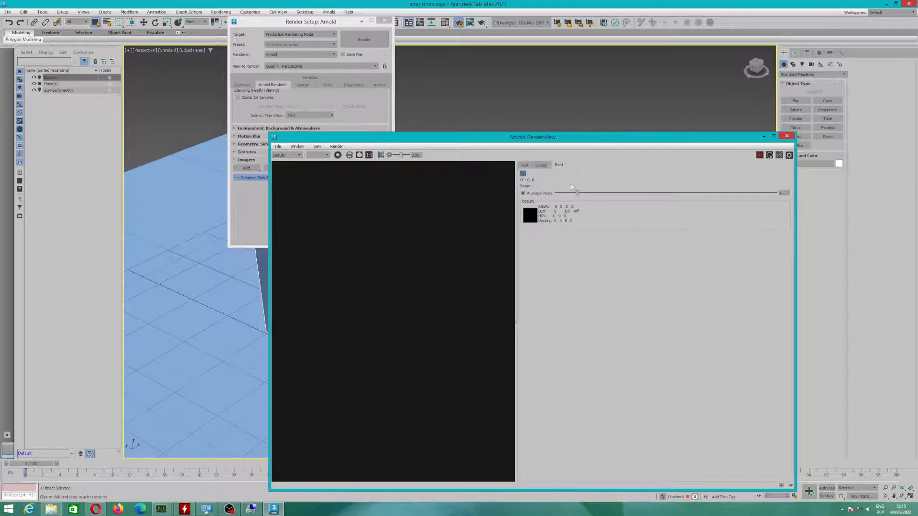
pyautogui.click(524, 193)
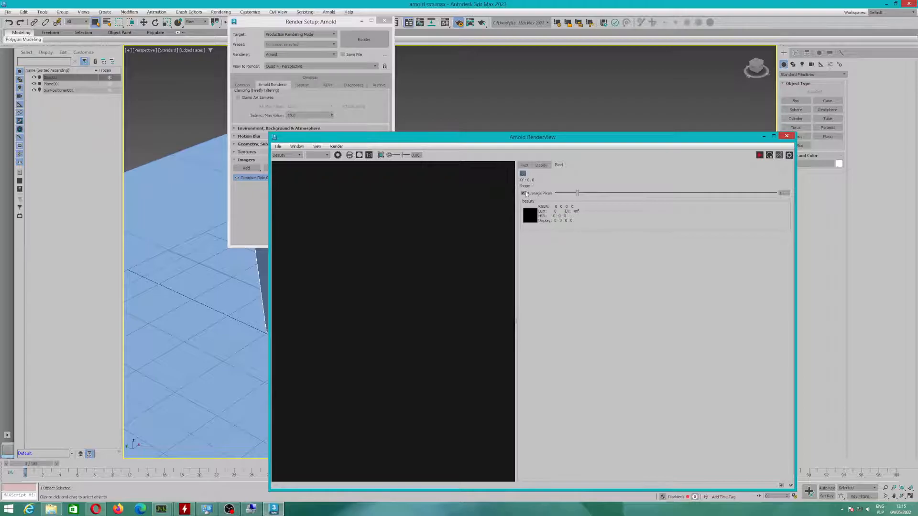
pyautogui.click(524, 194)
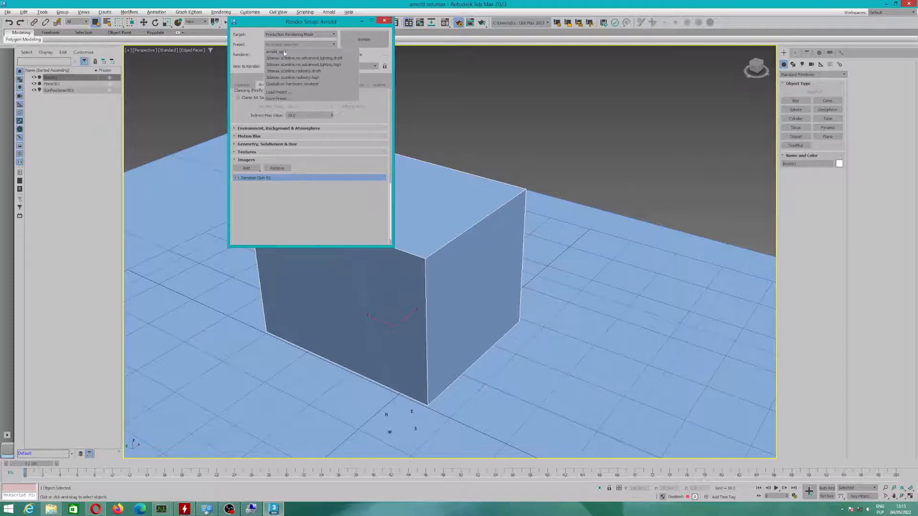
# Step: Save preset arnold_gpu in D:\3ds max 2023 render presets, then render the perspective view
pyautogui.click(278, 98)
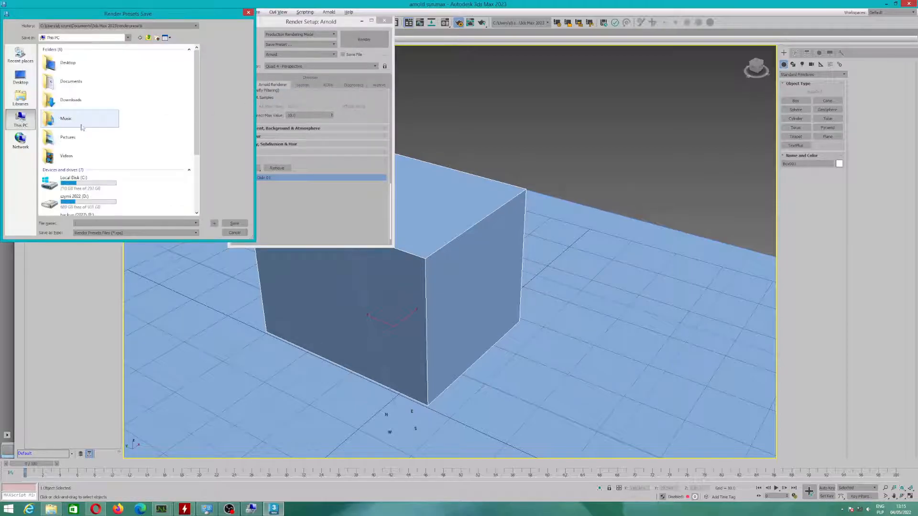
pyautogui.doubleClick(74, 198)
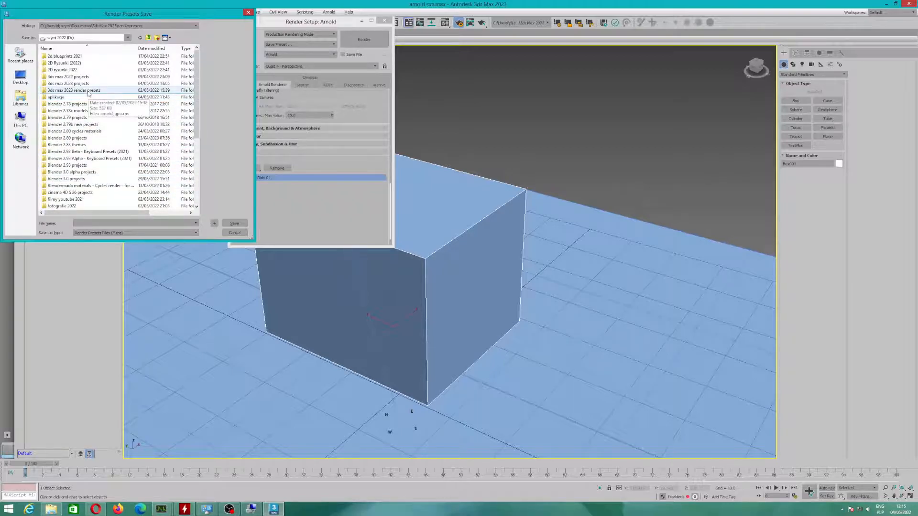
pyautogui.doubleClick(73, 90)
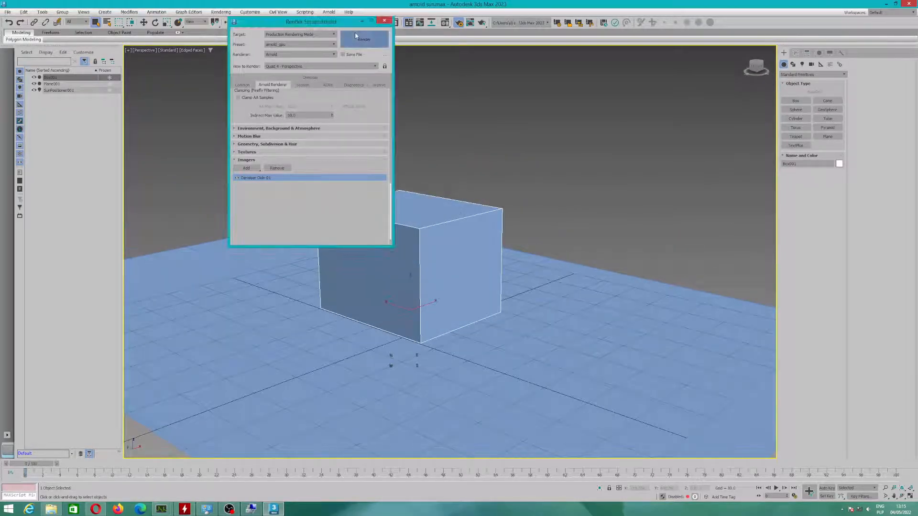
pyautogui.click(363, 40)
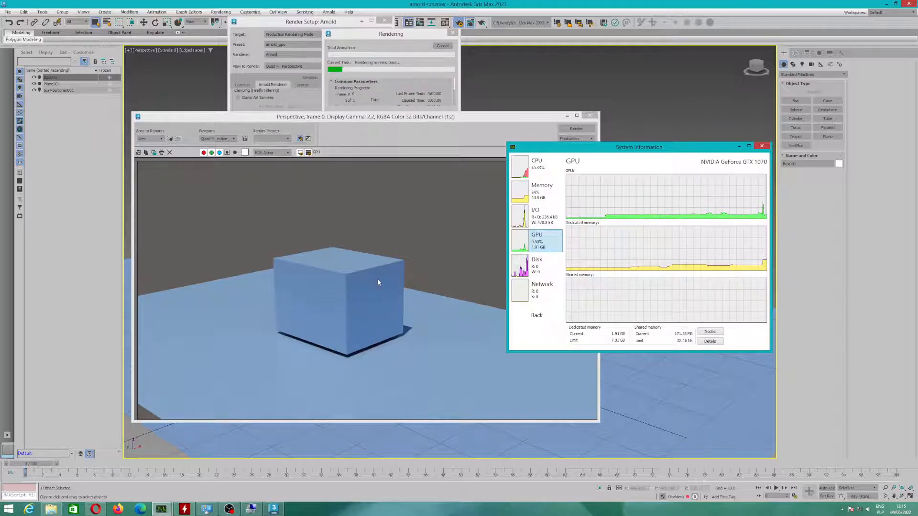
# Step: Watch the GTX 1070 GPU memory graph while the Arnold render runs
pyautogui.click(362, 115)
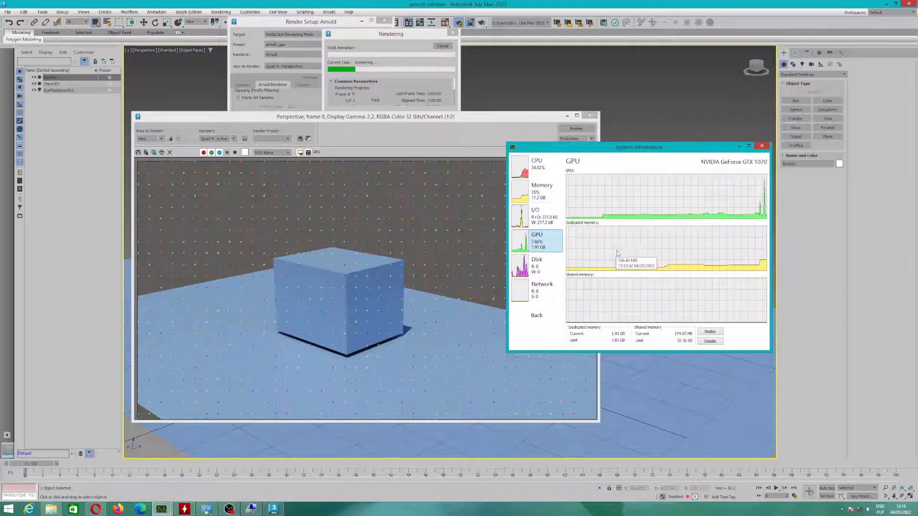
pyautogui.click(536, 164)
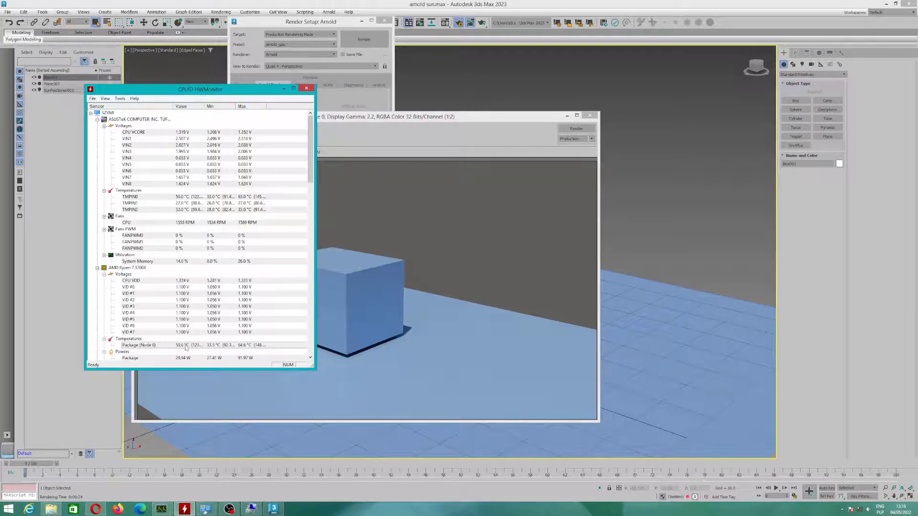
pyautogui.moveTo(407, 331)
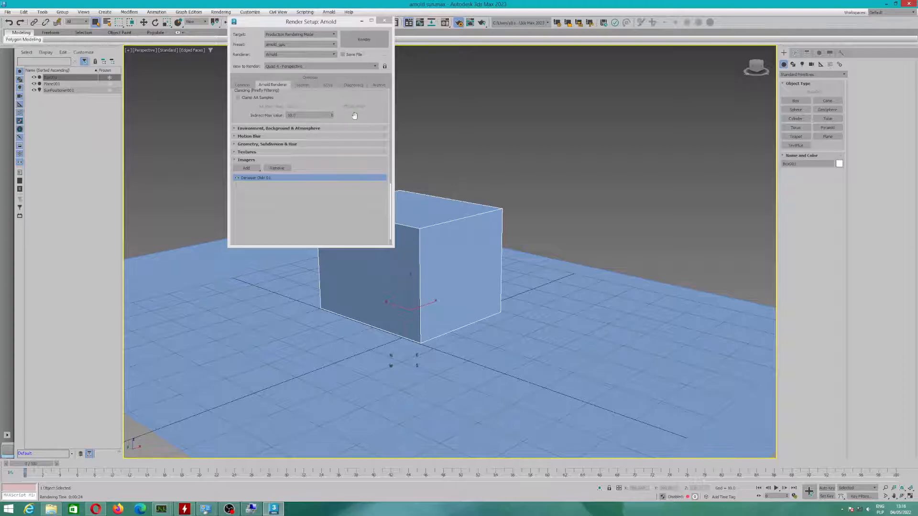
# Step: Close HWMonitor and the render window, leaving This PC open in Explorer
pyautogui.click(384, 22)
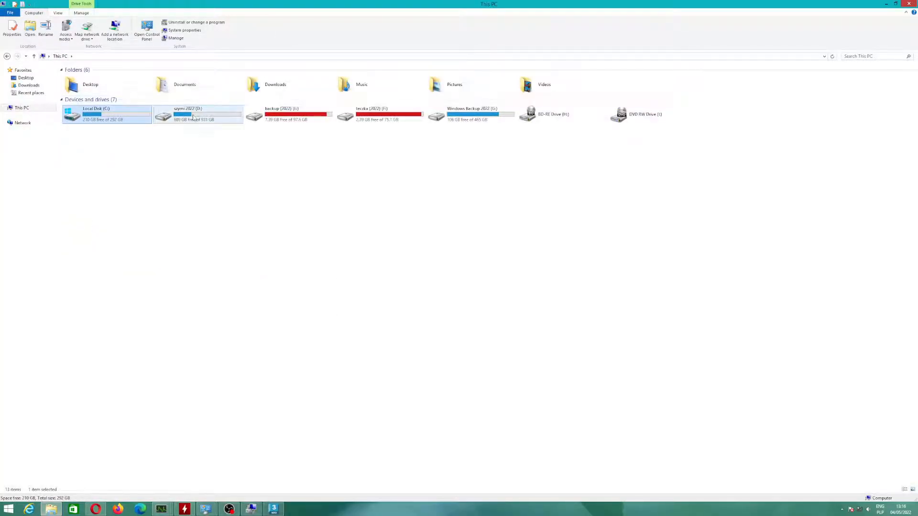
# Step: Drill from D:\aplikacje through the GTX 1070 studio driver, NVIDIA and 512.59 folders
pyautogui.doubleClick(188, 114)
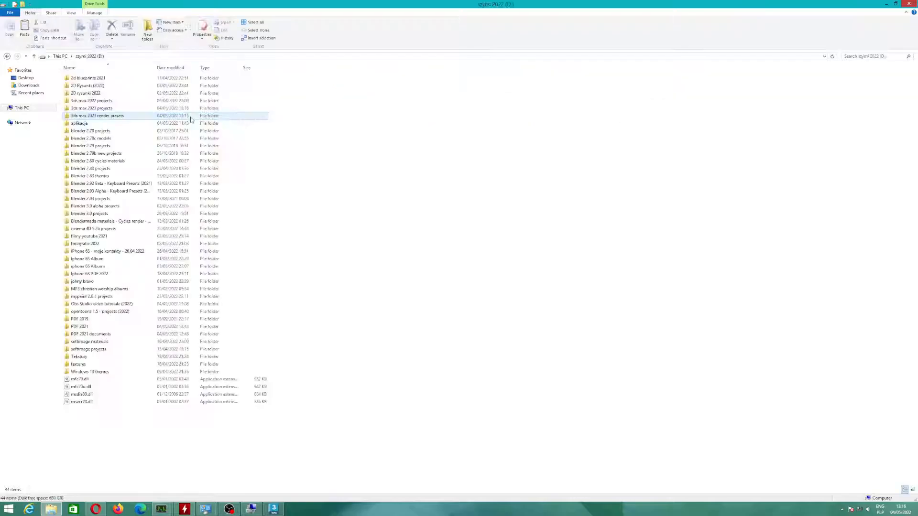
pyautogui.doubleClick(78, 123)
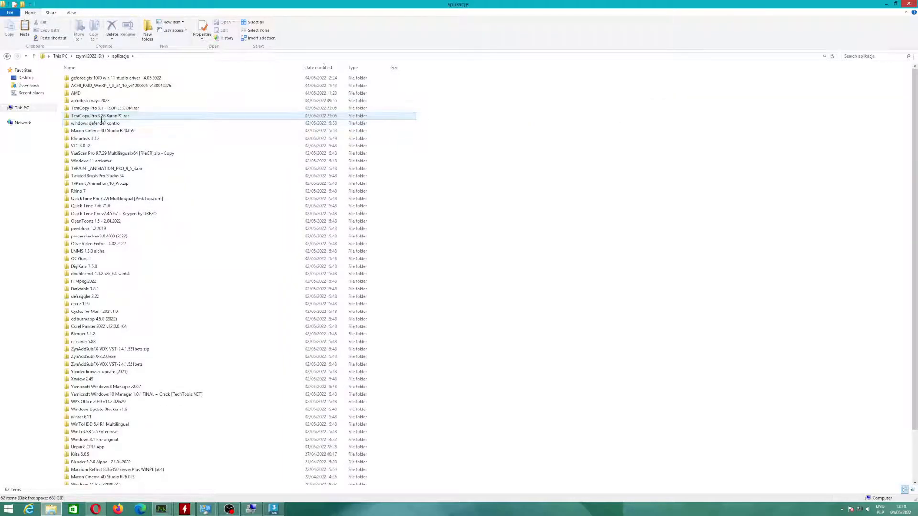
pyautogui.click(117, 77)
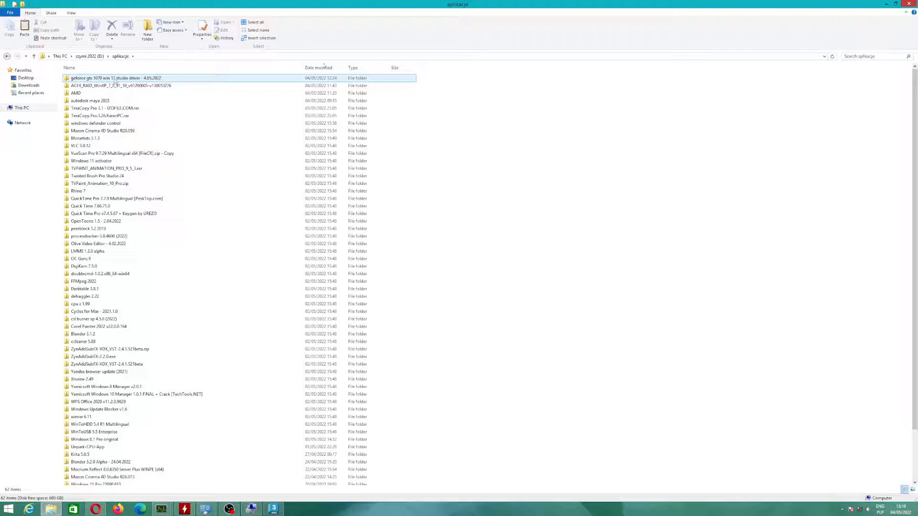
pyautogui.moveTo(117, 78)
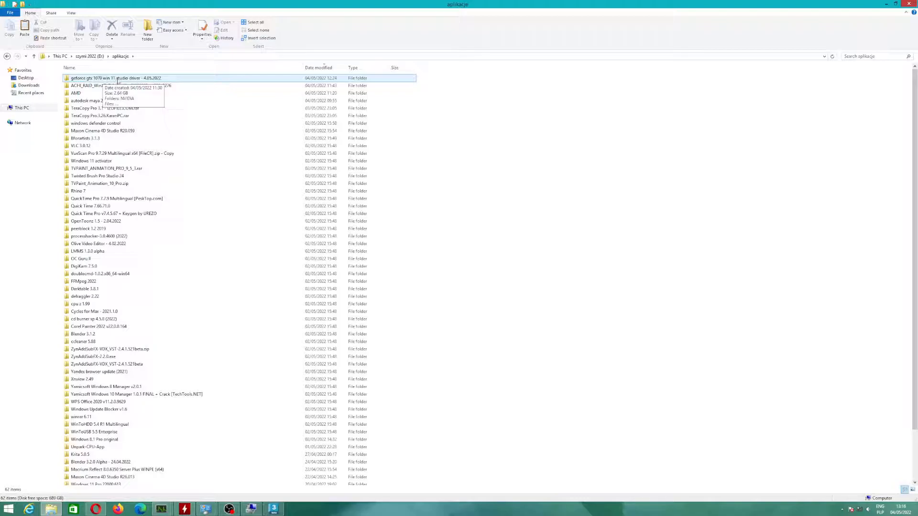
pyautogui.doubleClick(115, 78)
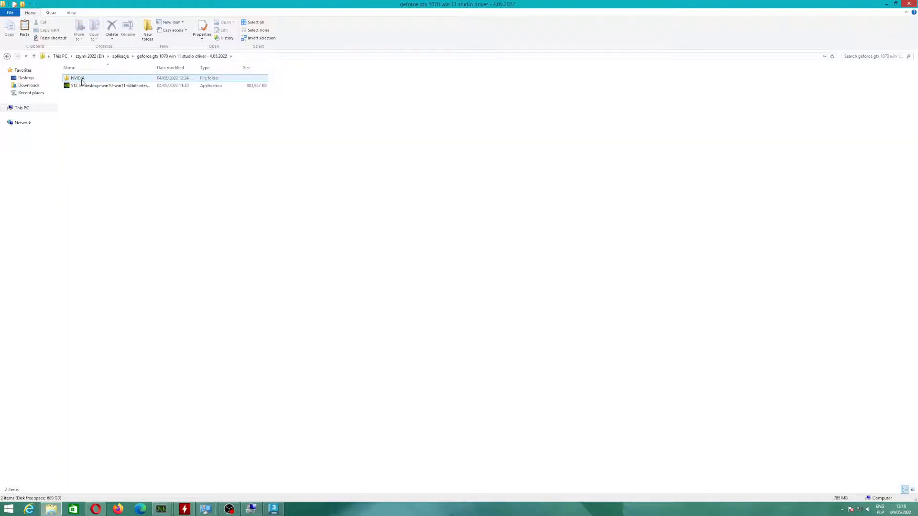
pyautogui.moveTo(77, 78)
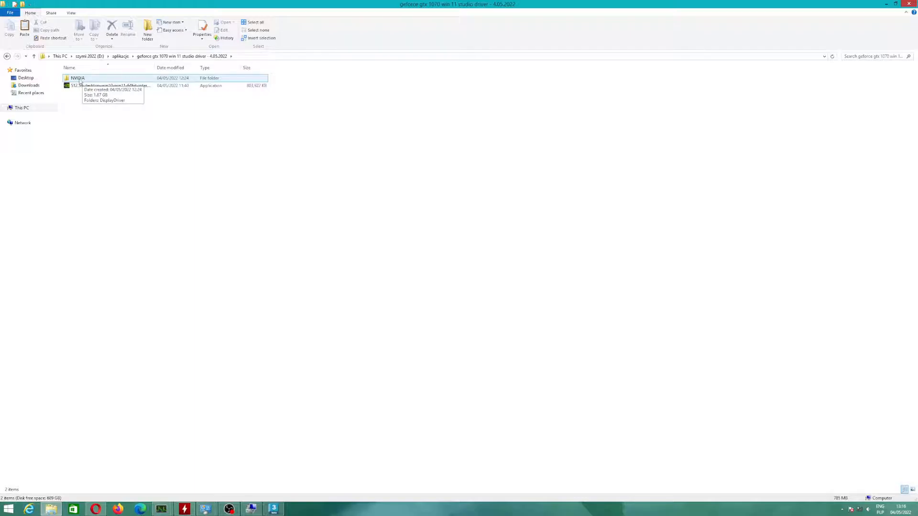
pyautogui.click(78, 77)
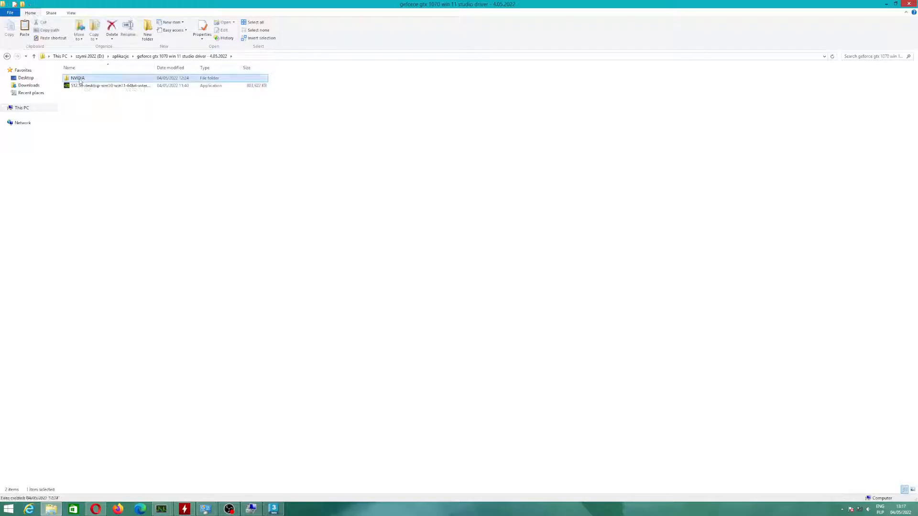
pyautogui.doubleClick(77, 78)
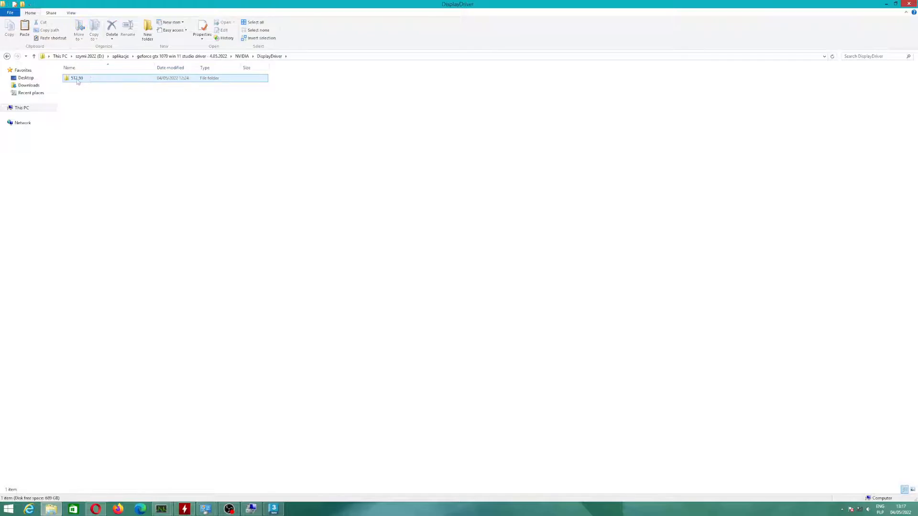
pyautogui.doubleClick(76, 78)
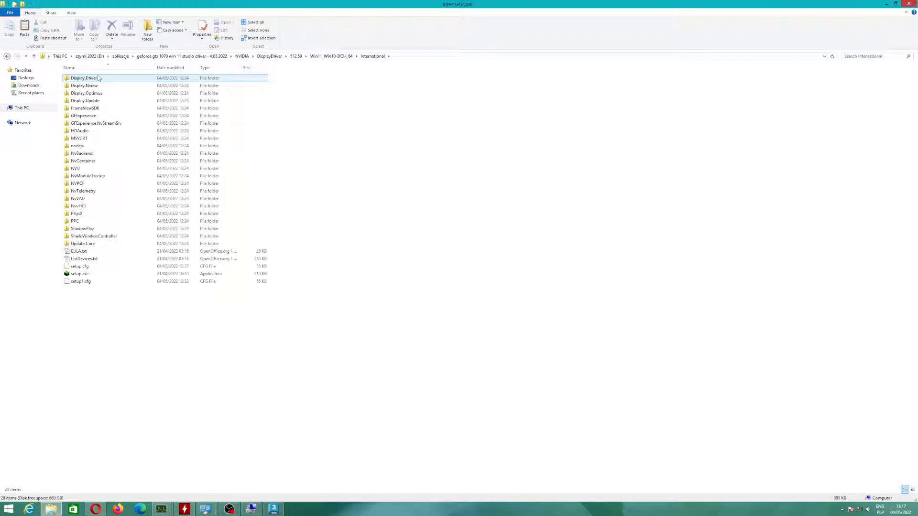
pyautogui.click(170, 55)
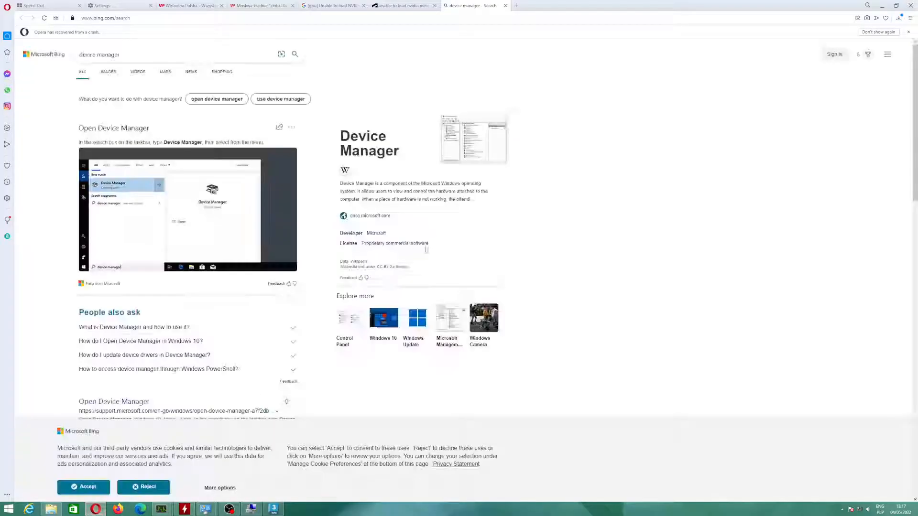
# Step: In a new Opera tab, search for NVIDIA drivers, retrying after a connection error
pyautogui.click(403, 5)
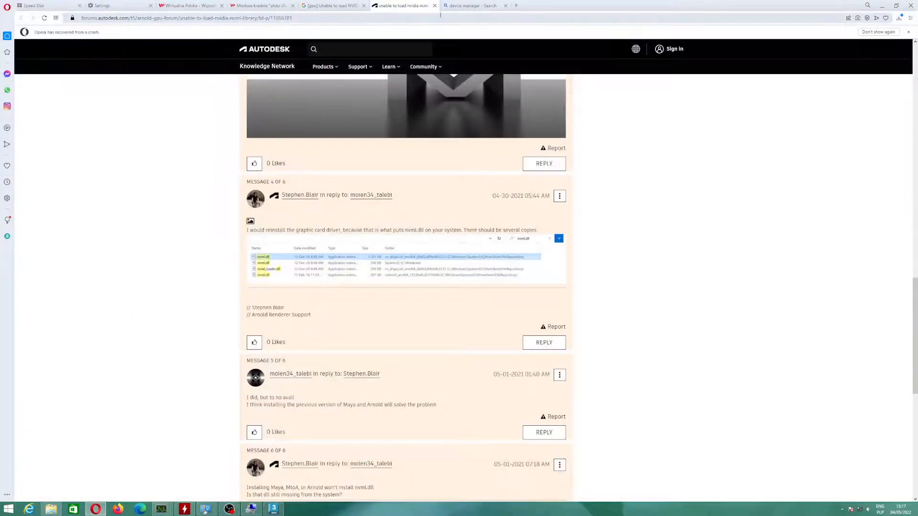
pyautogui.click(474, 6)
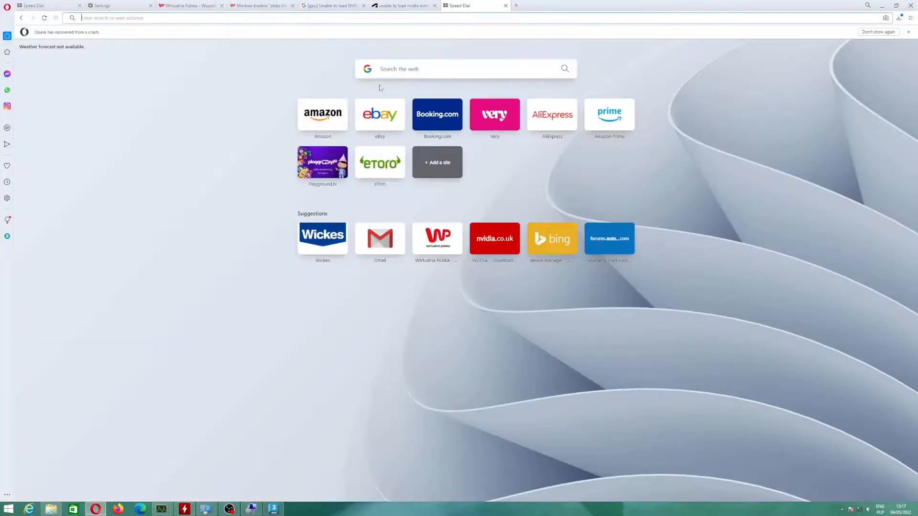
pyautogui.write('nvi')
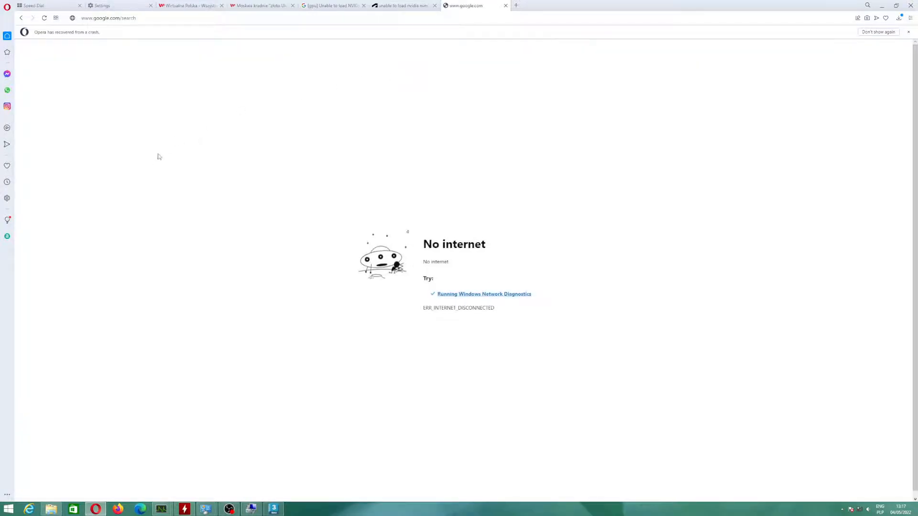
pyautogui.click(852, 509)
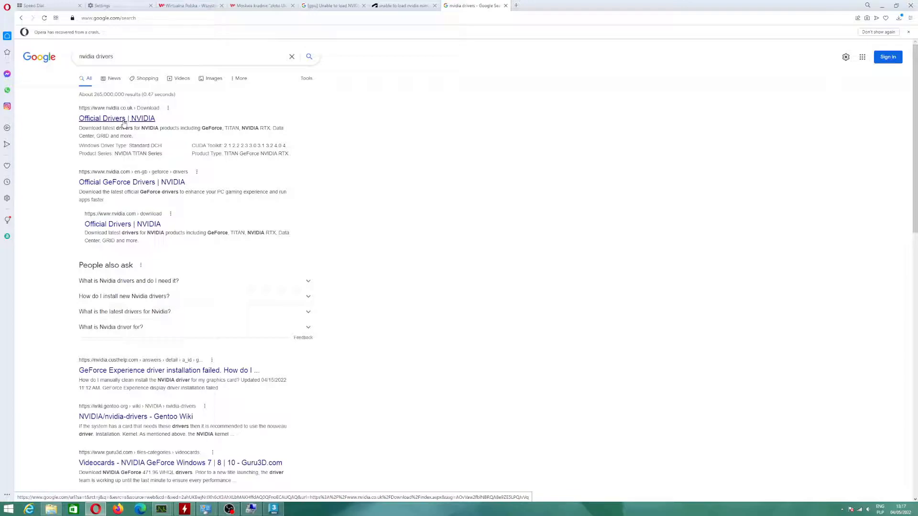
# Step: On NVIDIA's official driver page, search GTX 1070 on Windows 11, finding driver 512.59
pyautogui.click(116, 118)
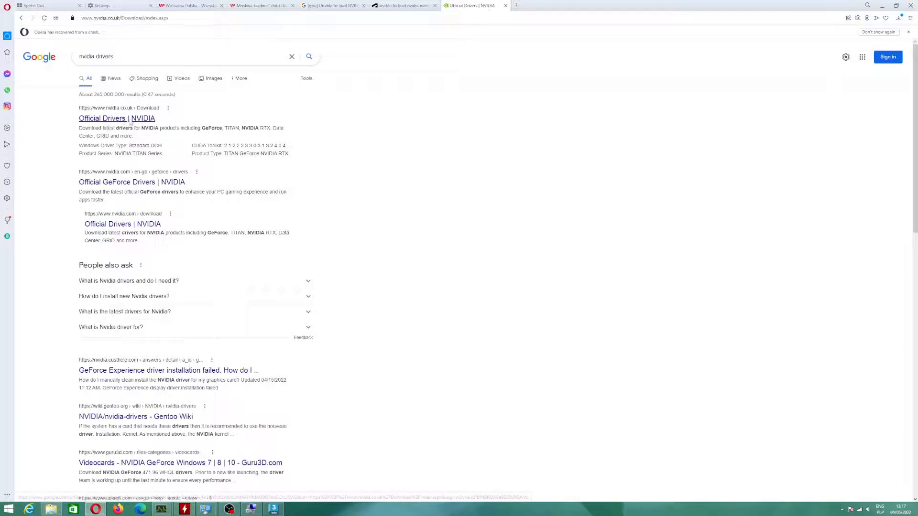
pyautogui.click(117, 118)
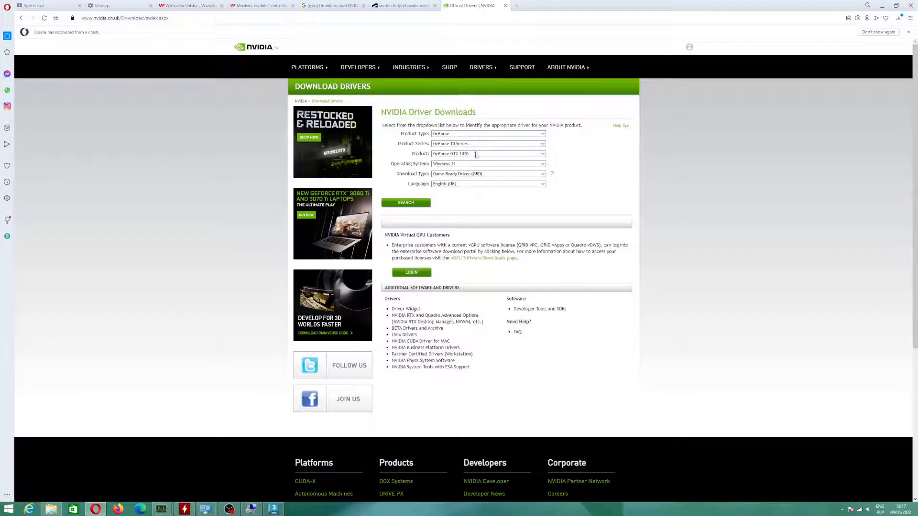
pyautogui.click(487, 164)
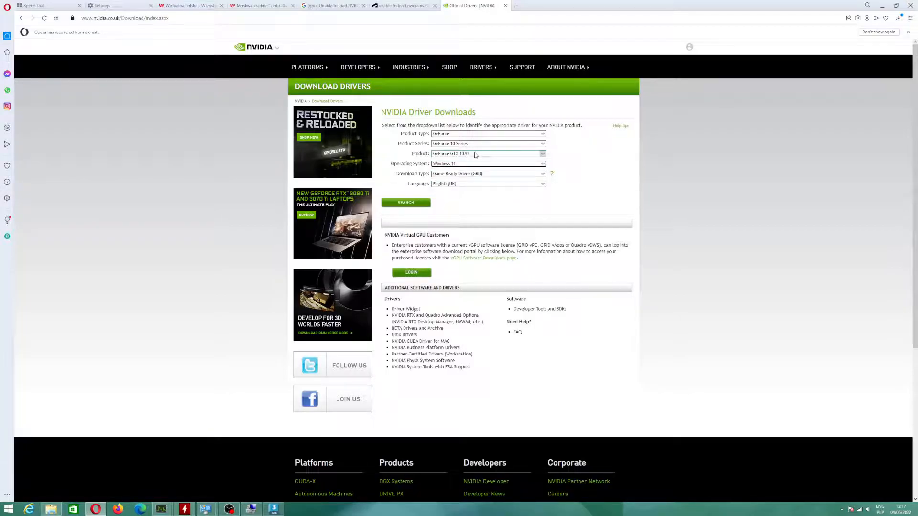
pyautogui.click(486, 173)
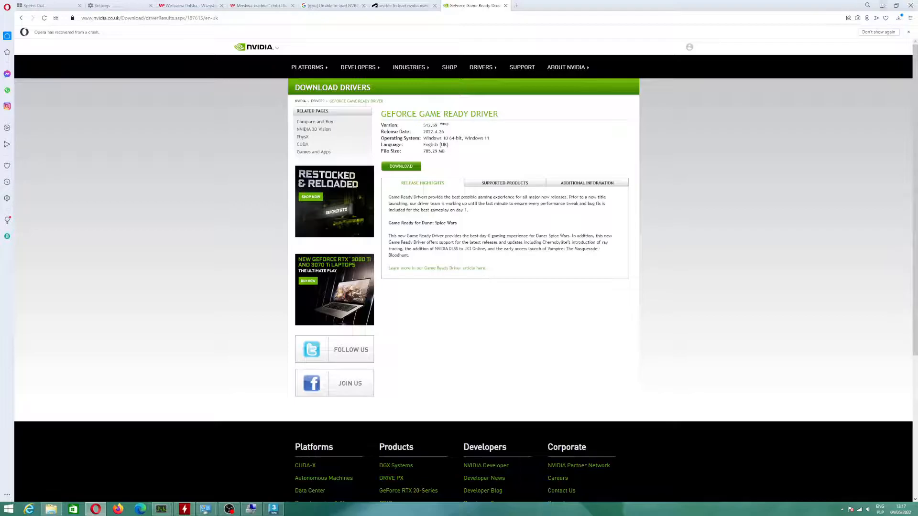
pyautogui.click(50, 508)
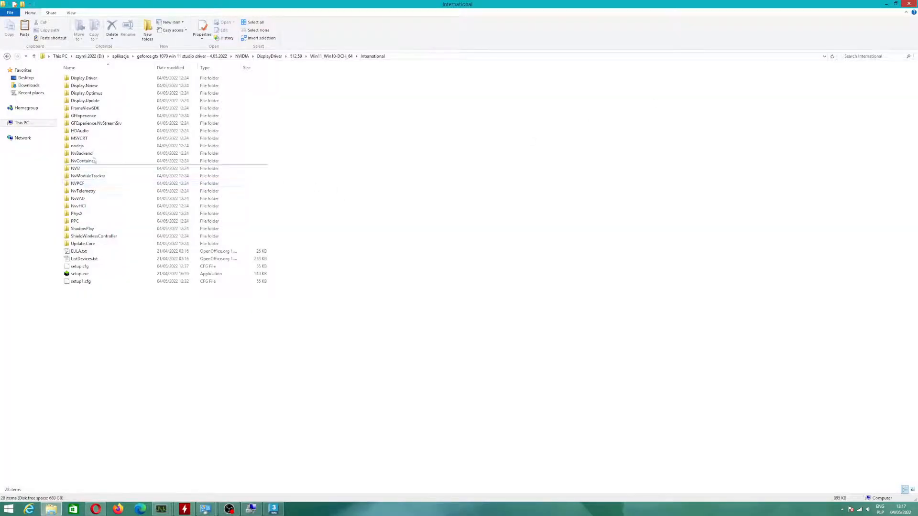
# Step: Open Display.Driver, select nvml.dll and nvml_loader.dll, and copy them
pyautogui.click(84, 78)
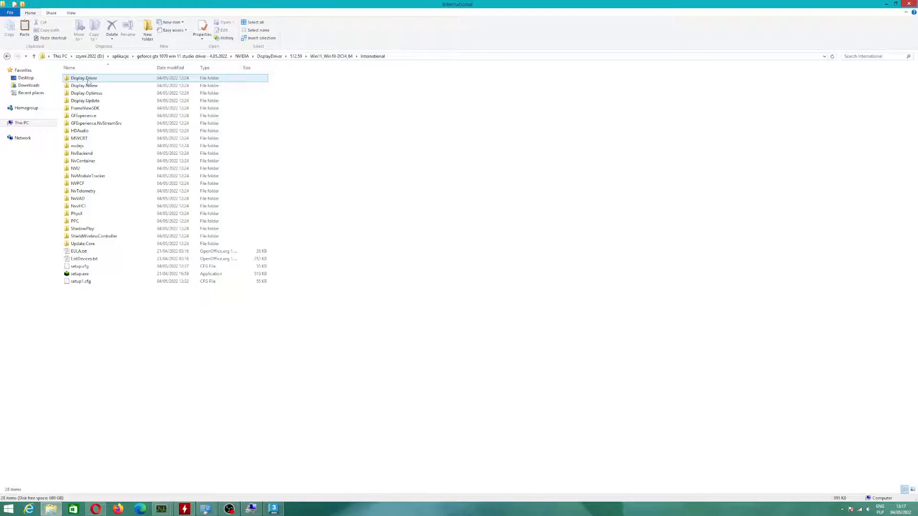
pyautogui.doubleClick(83, 78)
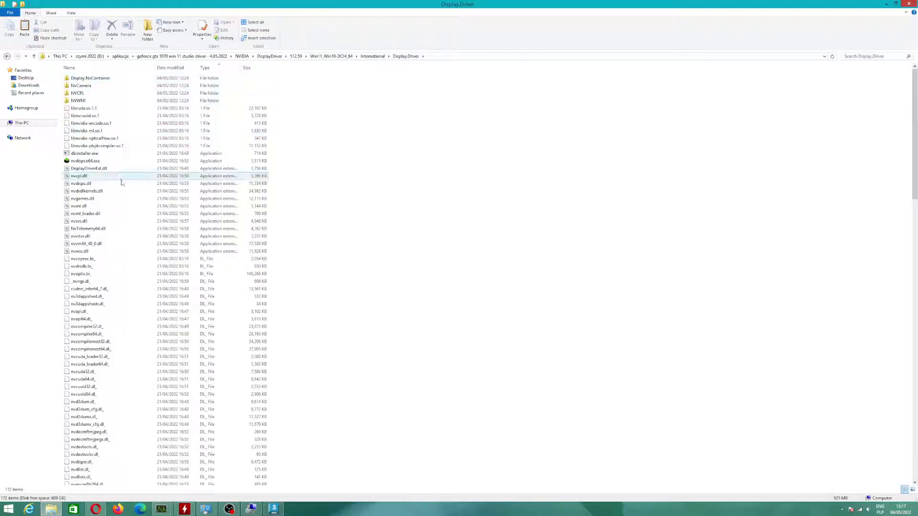
pyautogui.click(79, 205)
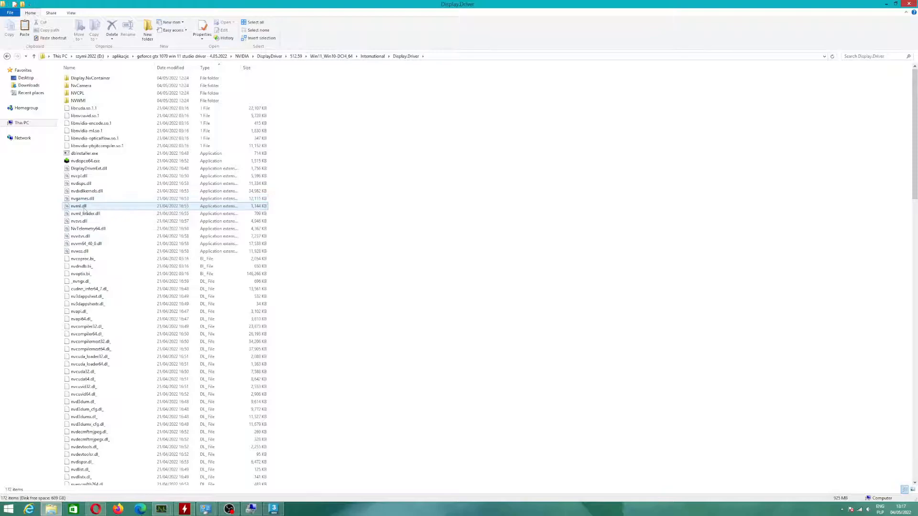
pyautogui.click(84, 213)
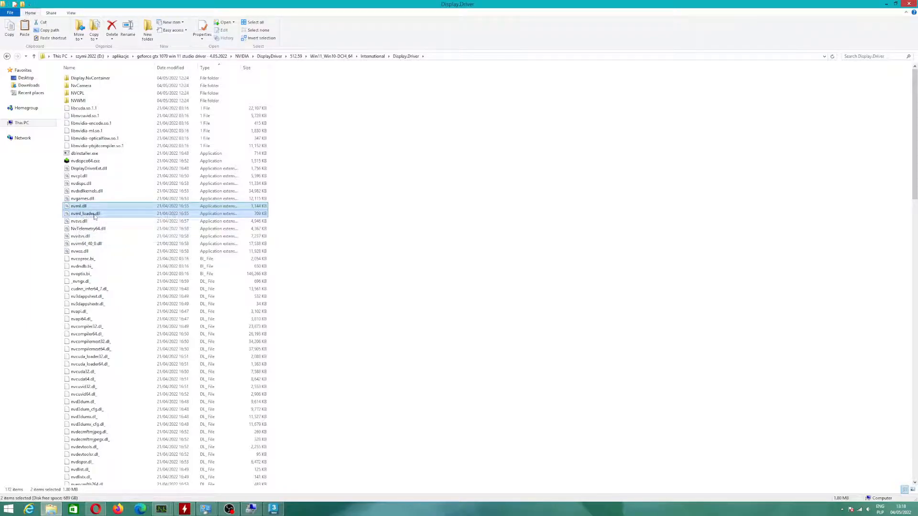
pyautogui.rightClick(85, 214)
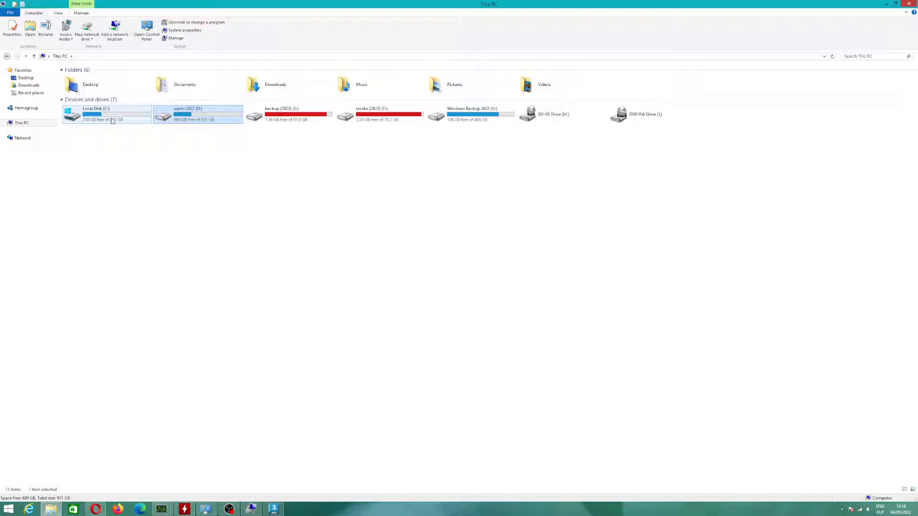
# Step: Paste both DLLs into C:\Program Files\NVIDIA Corporation\Display
pyautogui.doubleClick(107, 114)
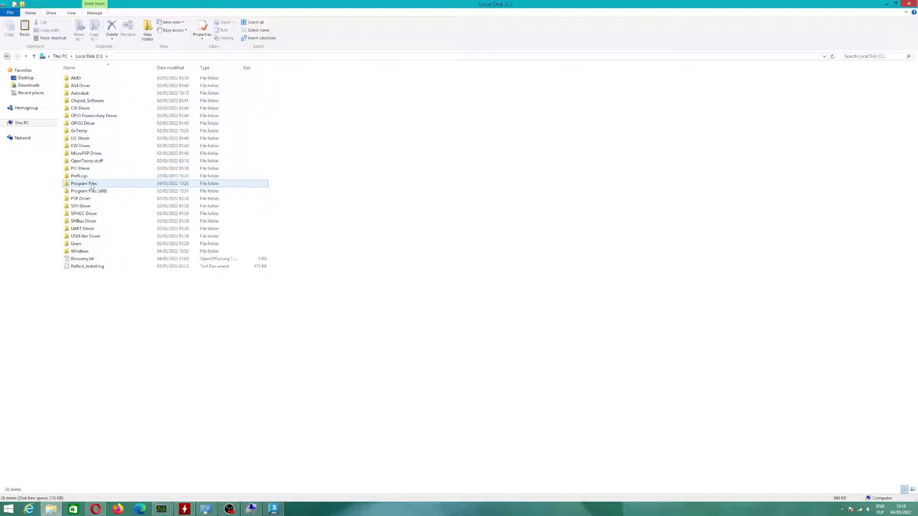
pyautogui.doubleClick(84, 183)
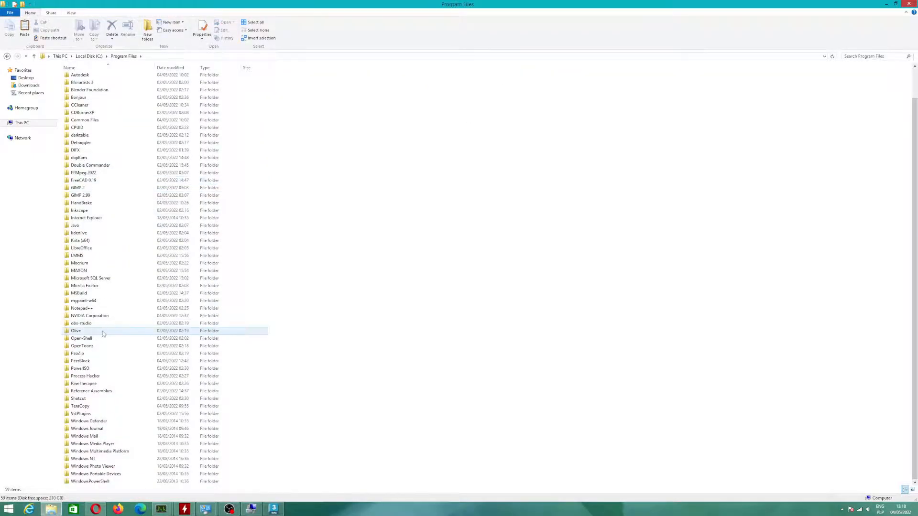
pyautogui.doubleClick(89, 315)
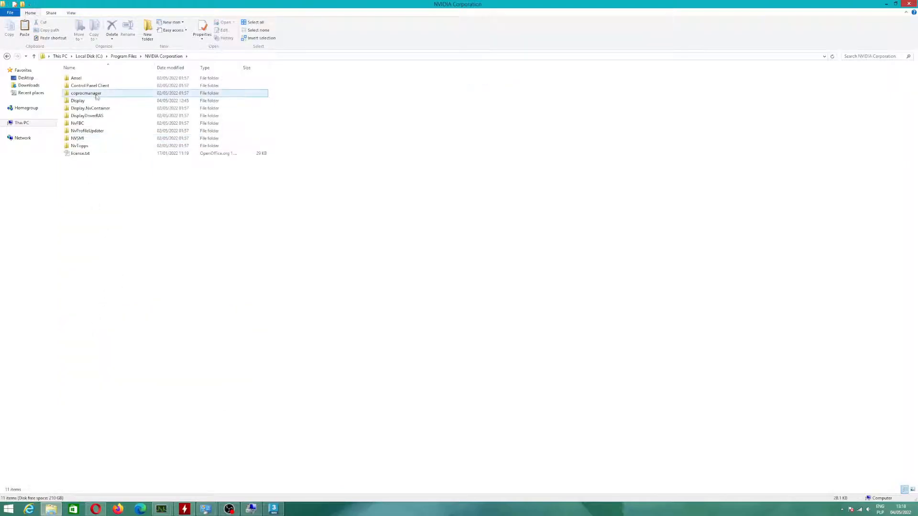
pyautogui.doubleClick(78, 100)
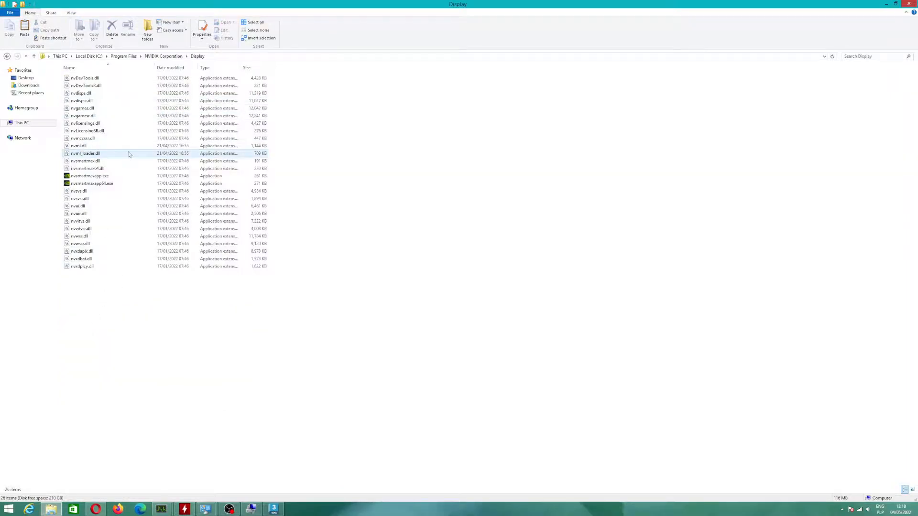
pyautogui.moveTo(83, 154)
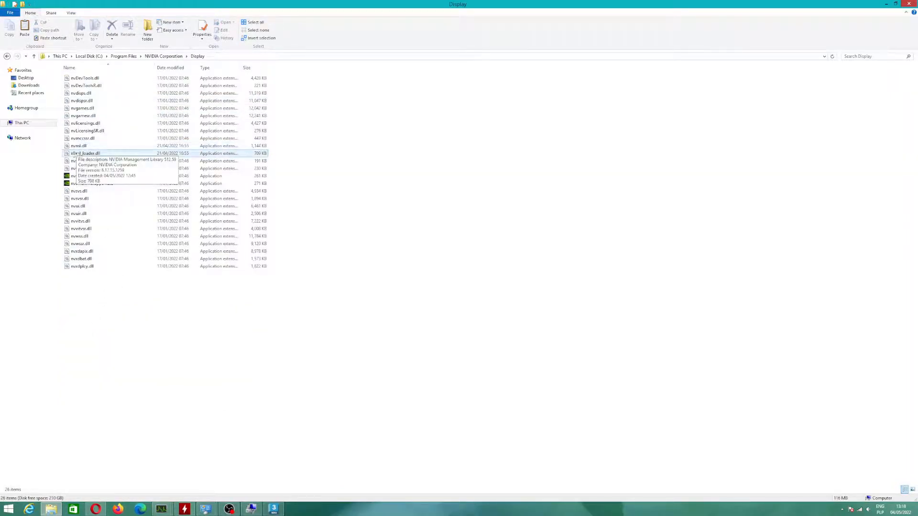
pyautogui.click(91, 183)
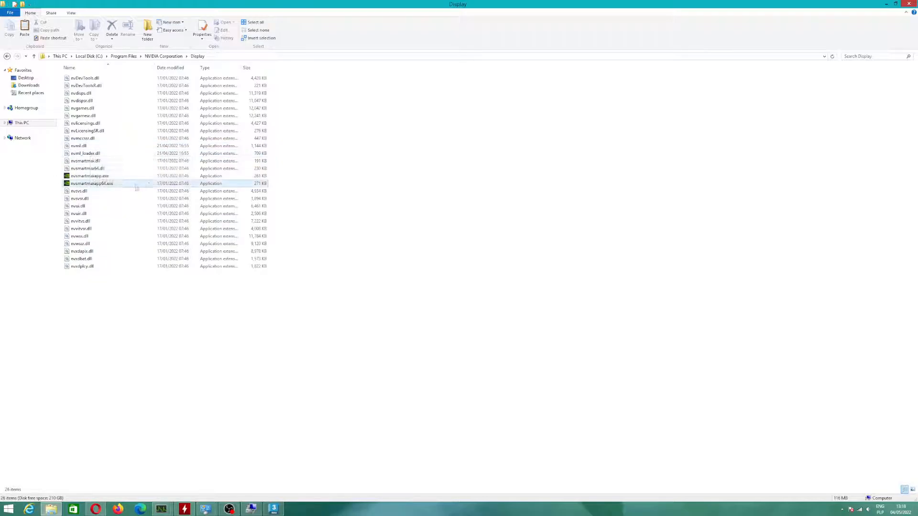